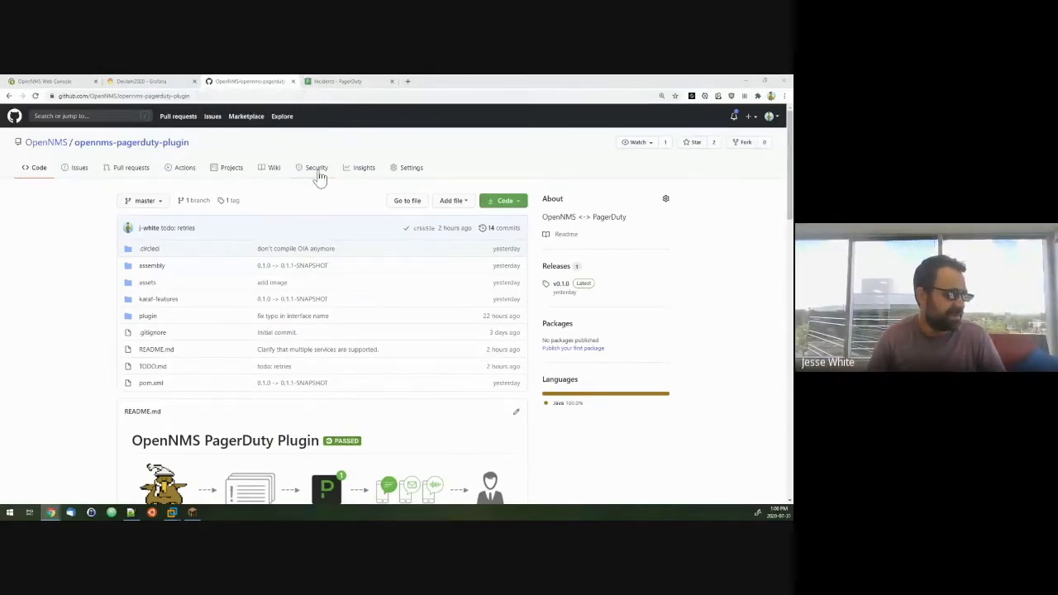
mouse_move(129, 195)
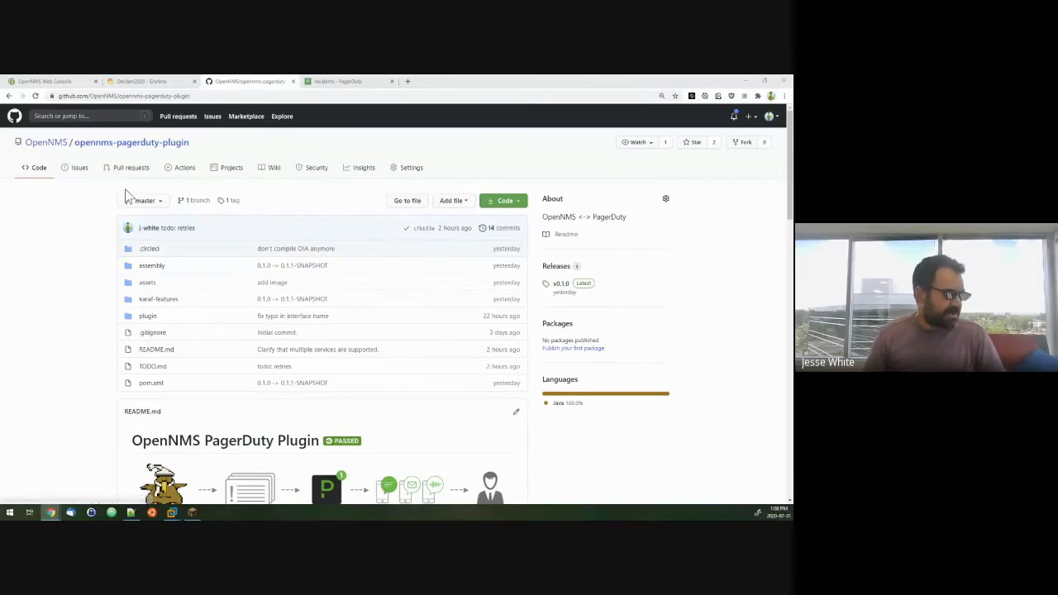
mouse_move(348, 179)
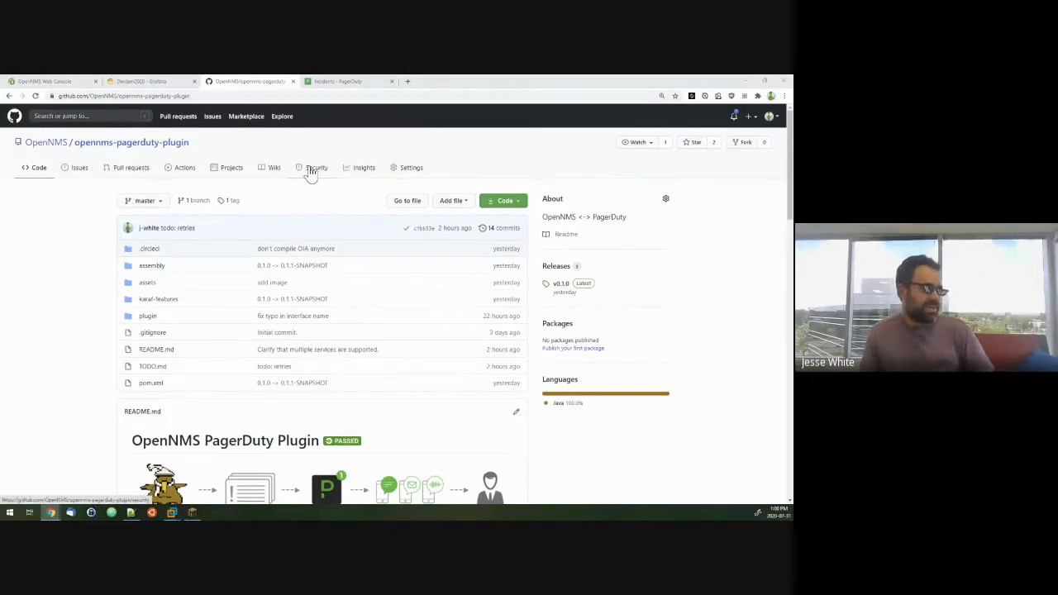
View the OpenNMS web console briefly, then show the PagerDuty Incidents page with no open incidents
scroll("down", 3)
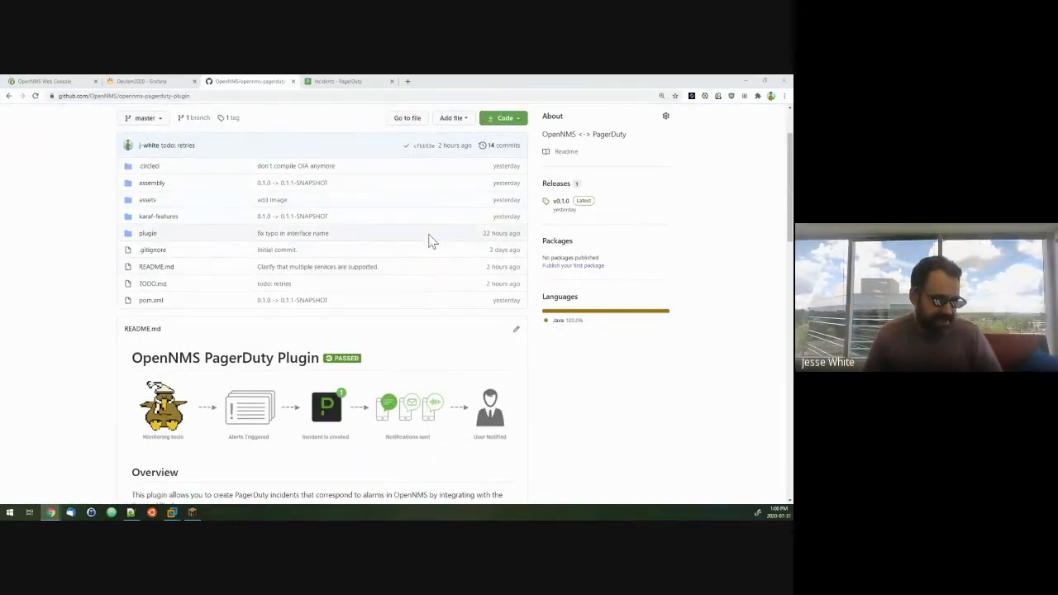
mouse_move(428, 228)
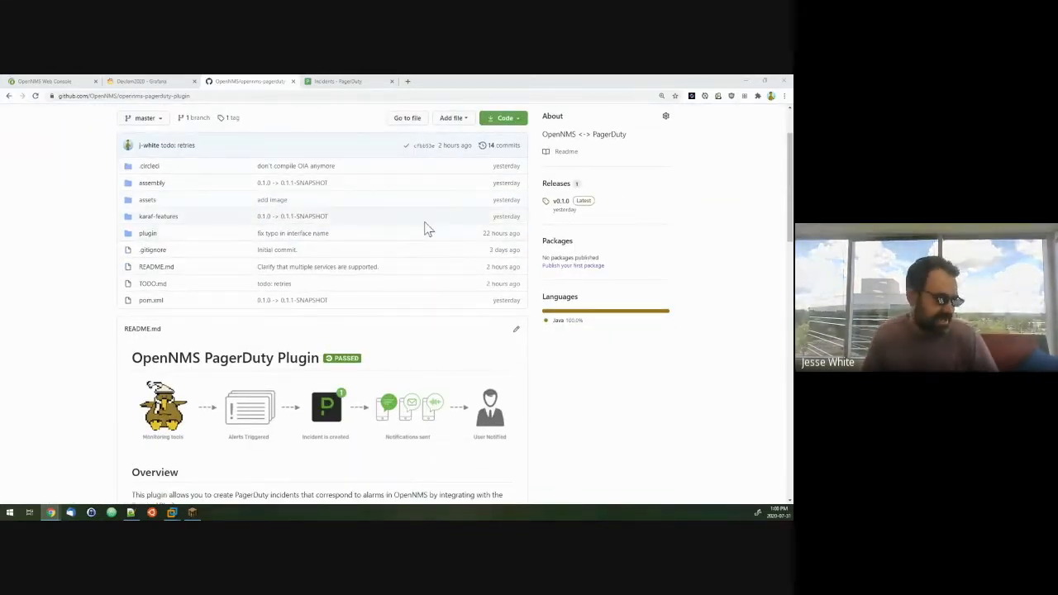
mouse_move(420, 389)
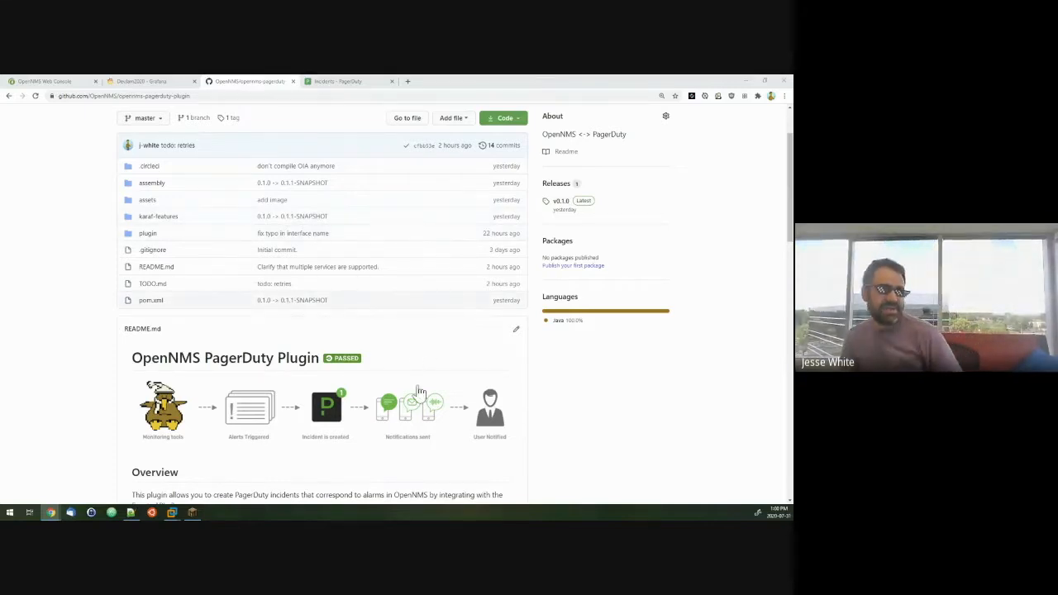
mouse_move(420, 405)
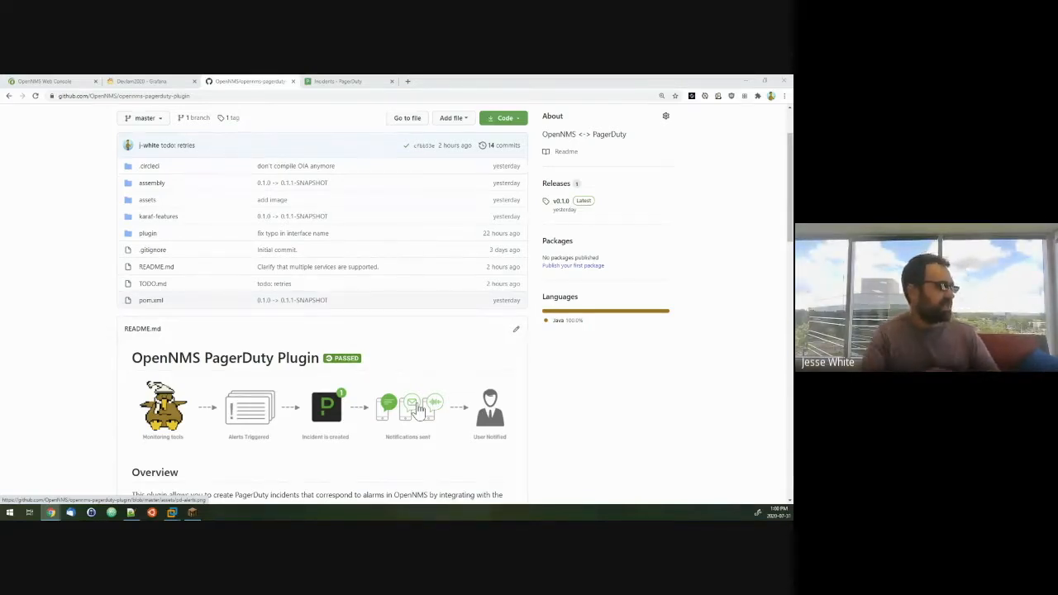
mouse_move(417, 410)
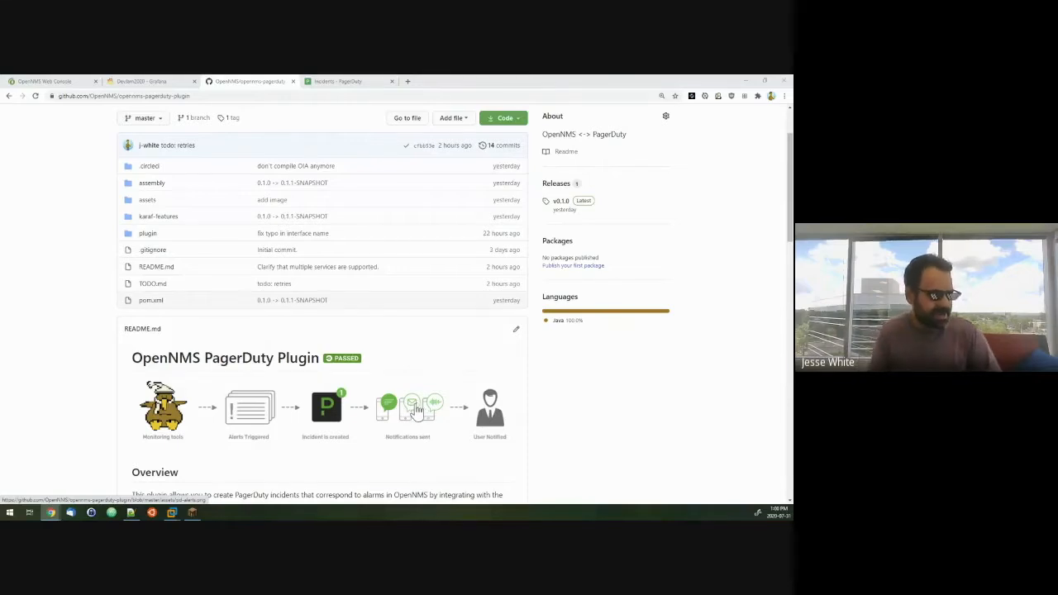
mouse_move(632, 217)
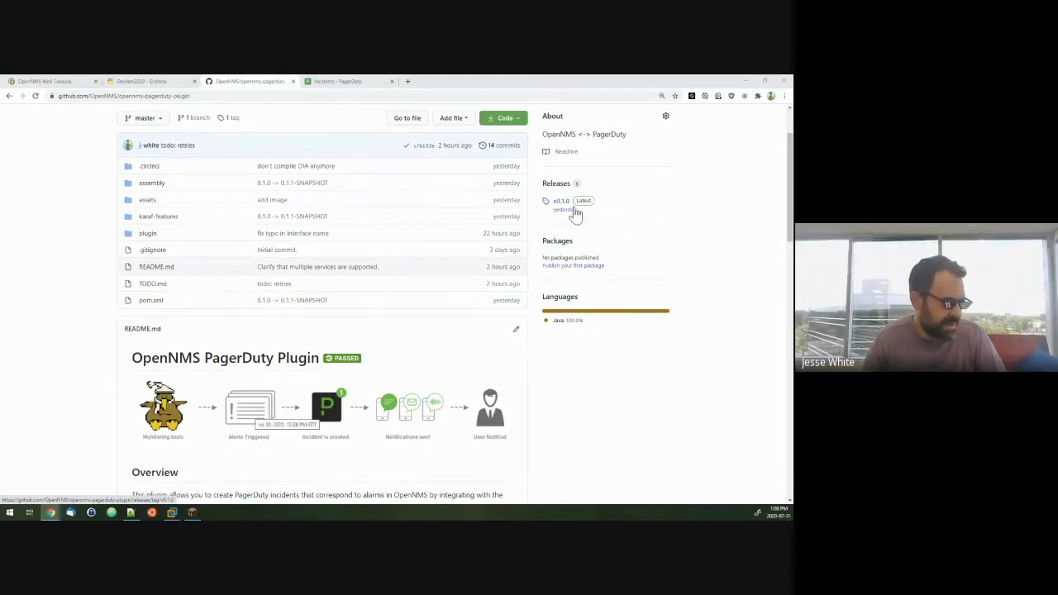
mouse_move(752, 225)
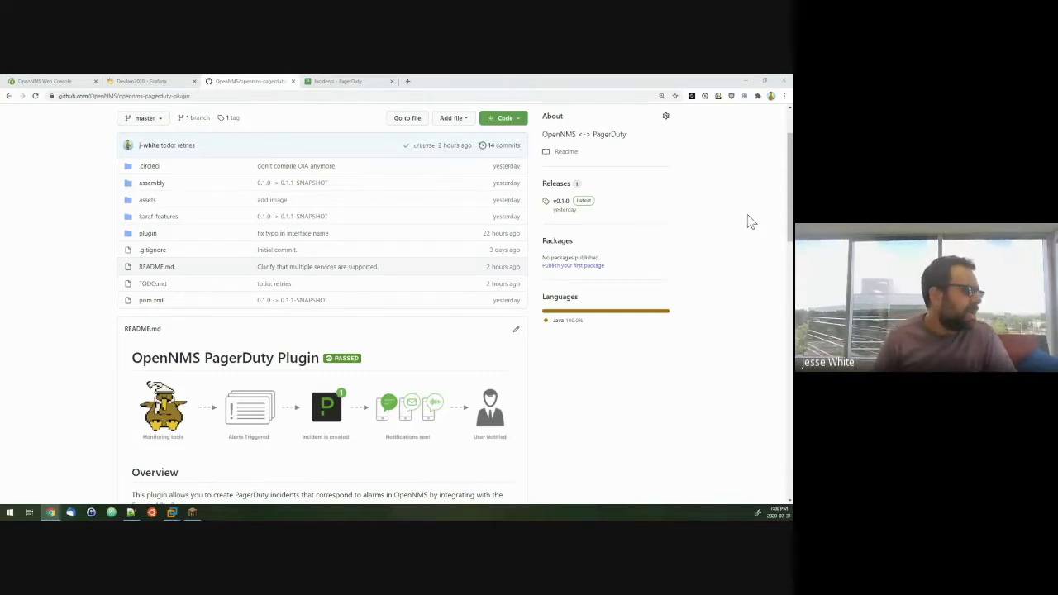
mouse_move(89, 198)
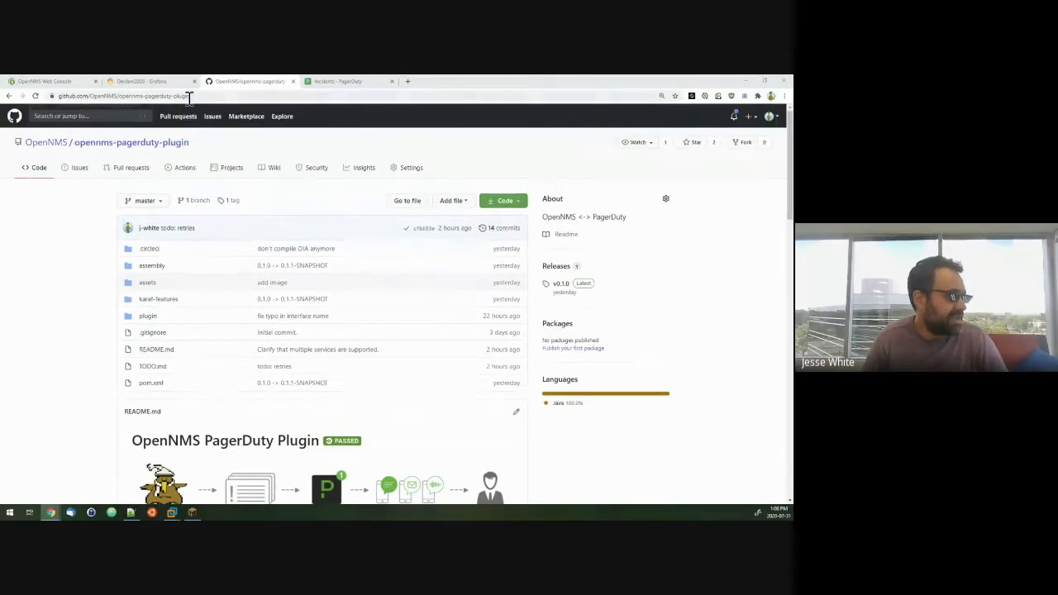
mouse_move(93, 186)
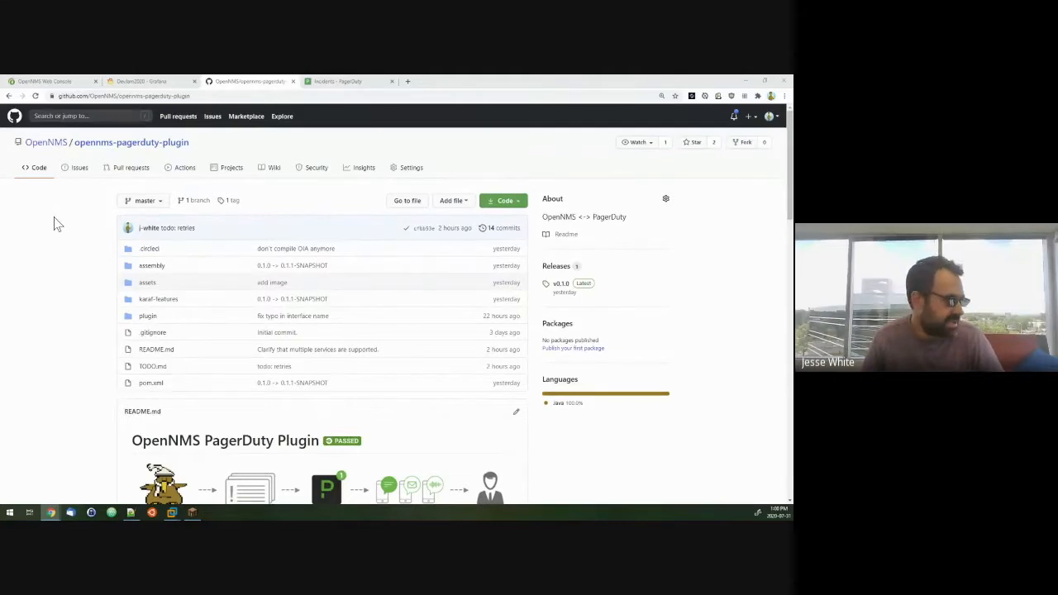
mouse_move(73, 235)
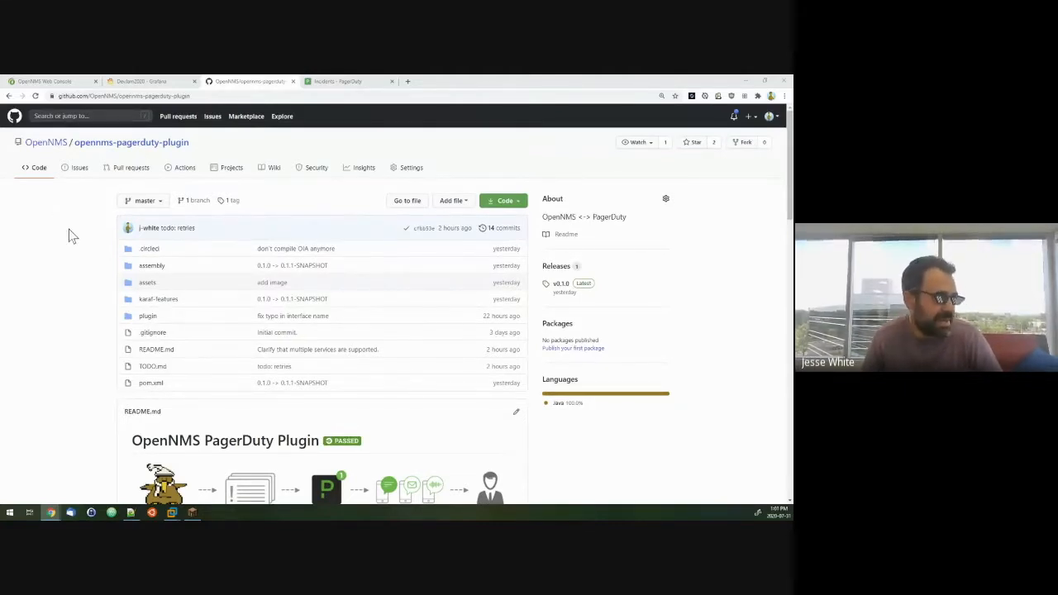
scroll("down", 3)
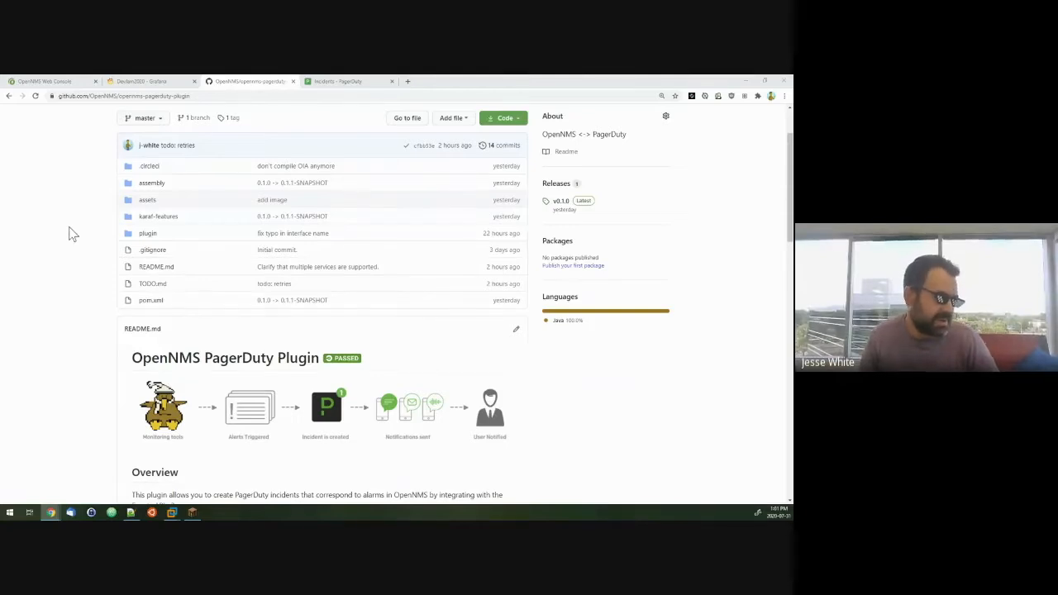
mouse_move(74, 211)
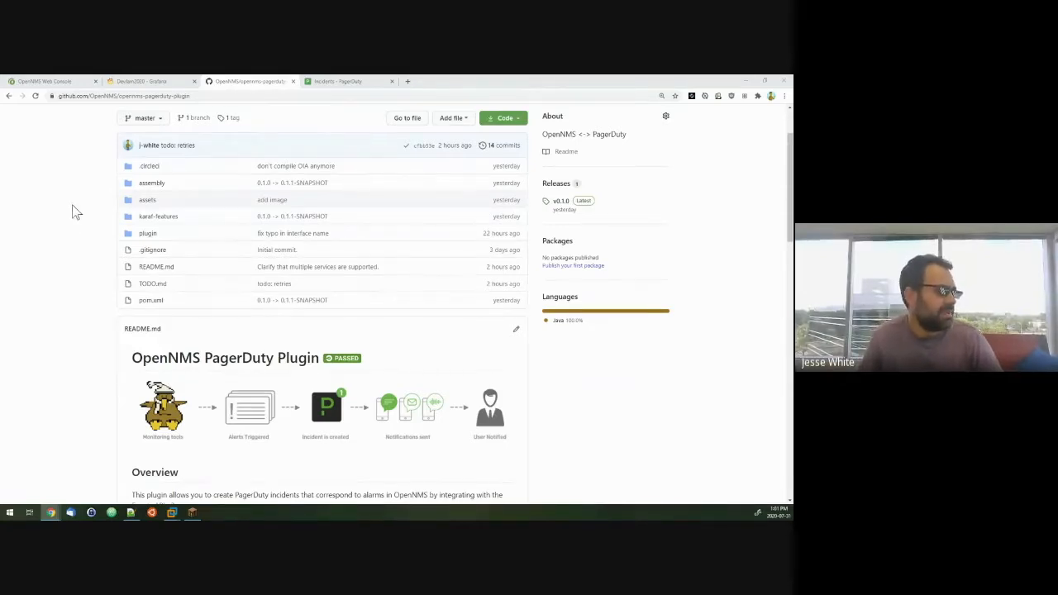
mouse_move(119, 182)
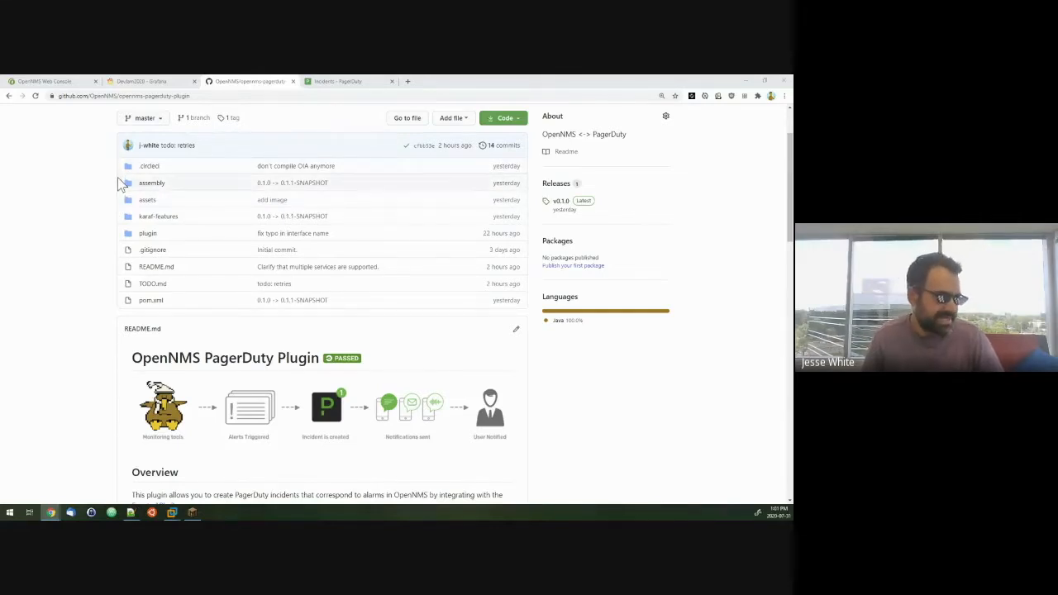
mouse_move(91, 185)
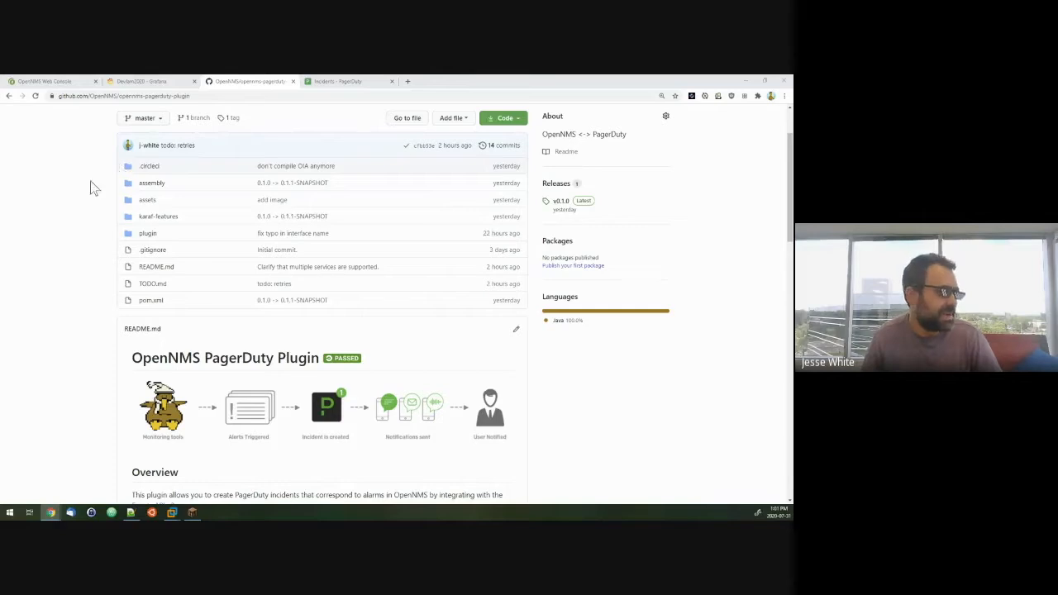
mouse_move(90, 223)
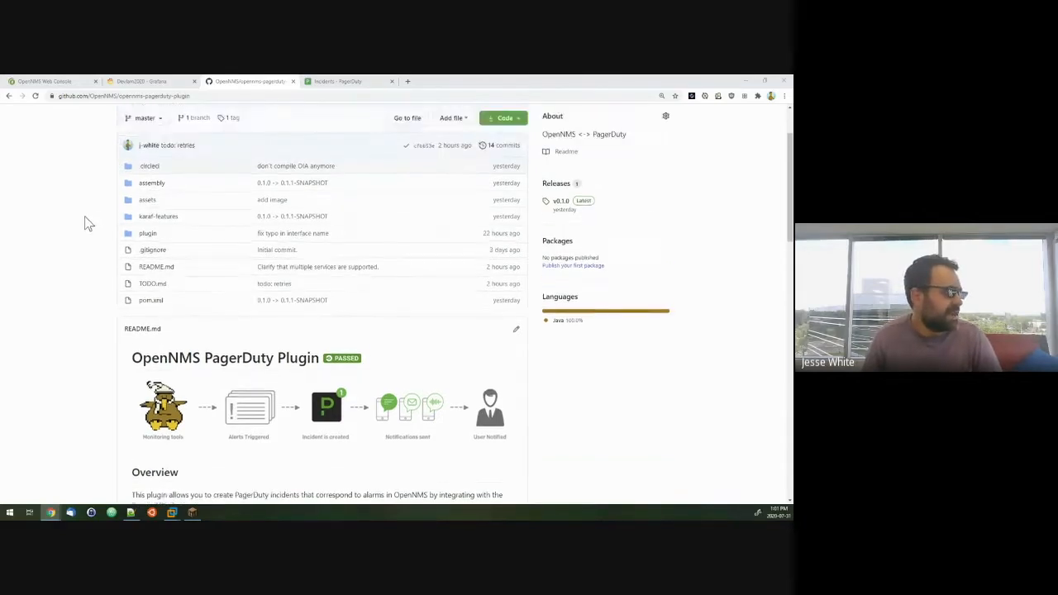
left_click(47, 81)
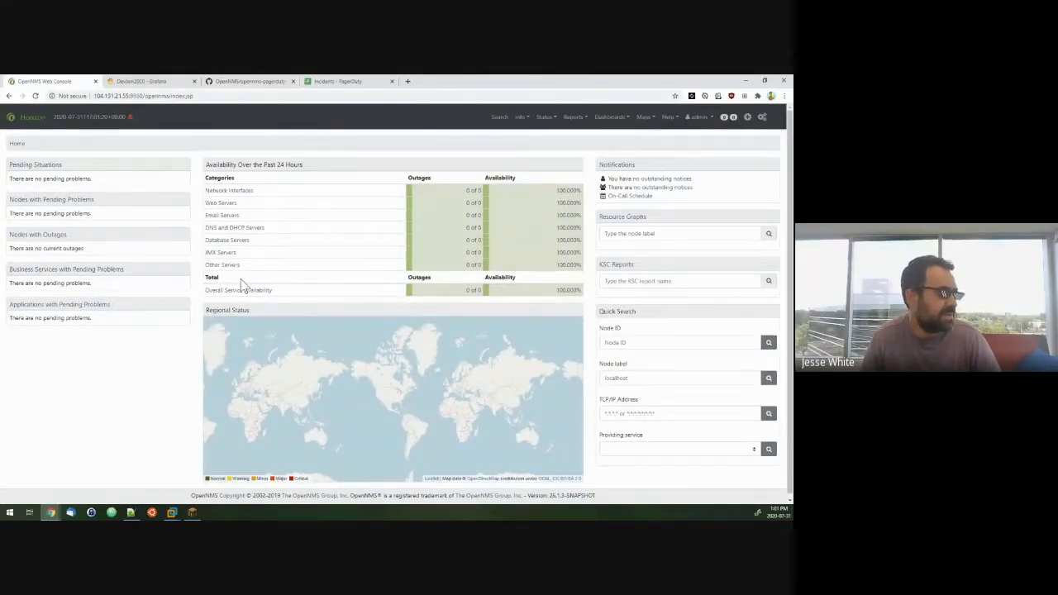
left_click(348, 81)
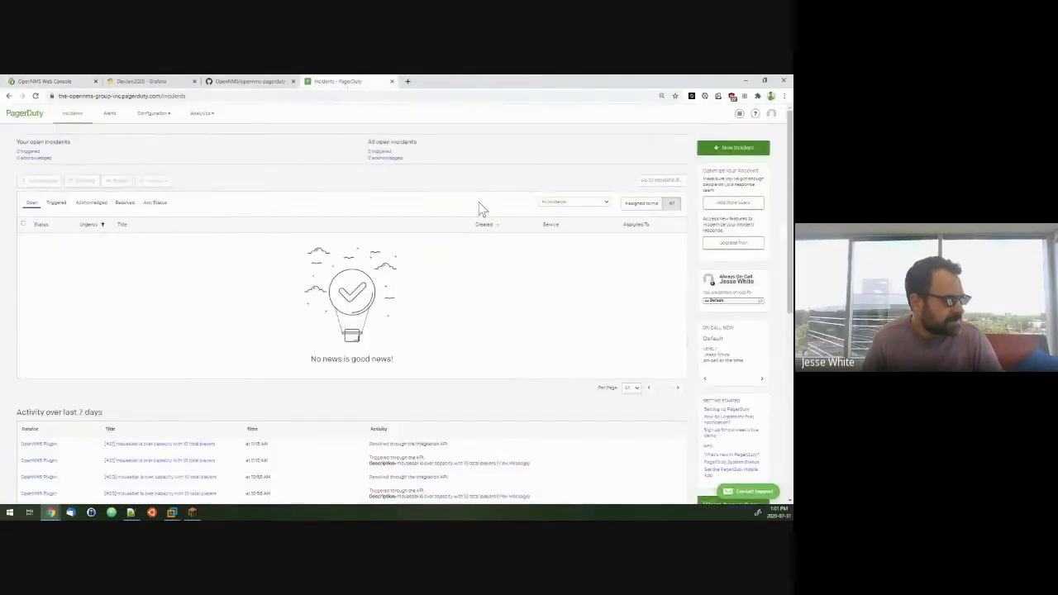
mouse_move(603, 180)
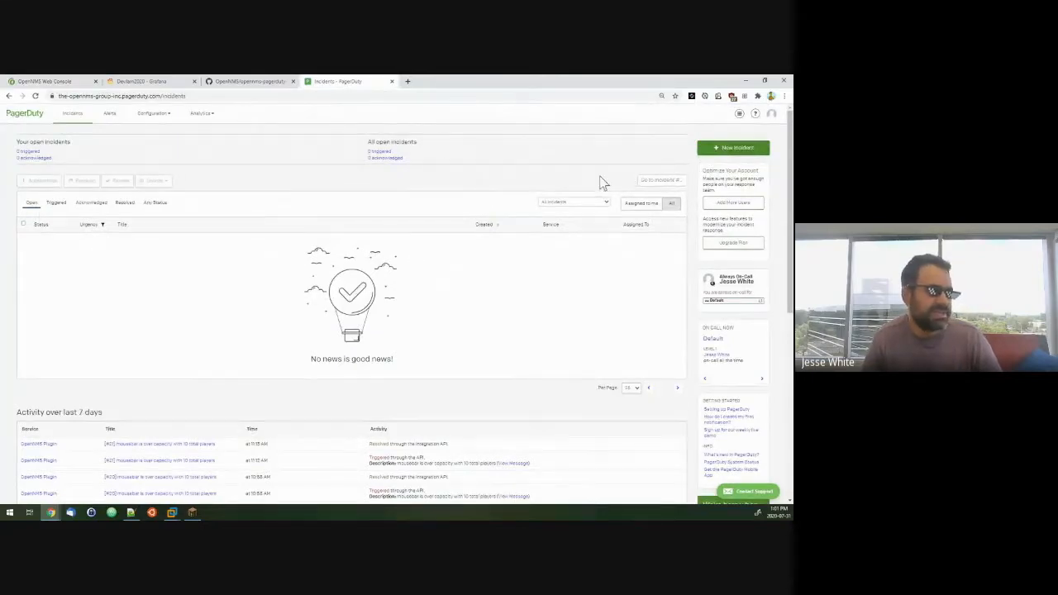
mouse_move(202, 220)
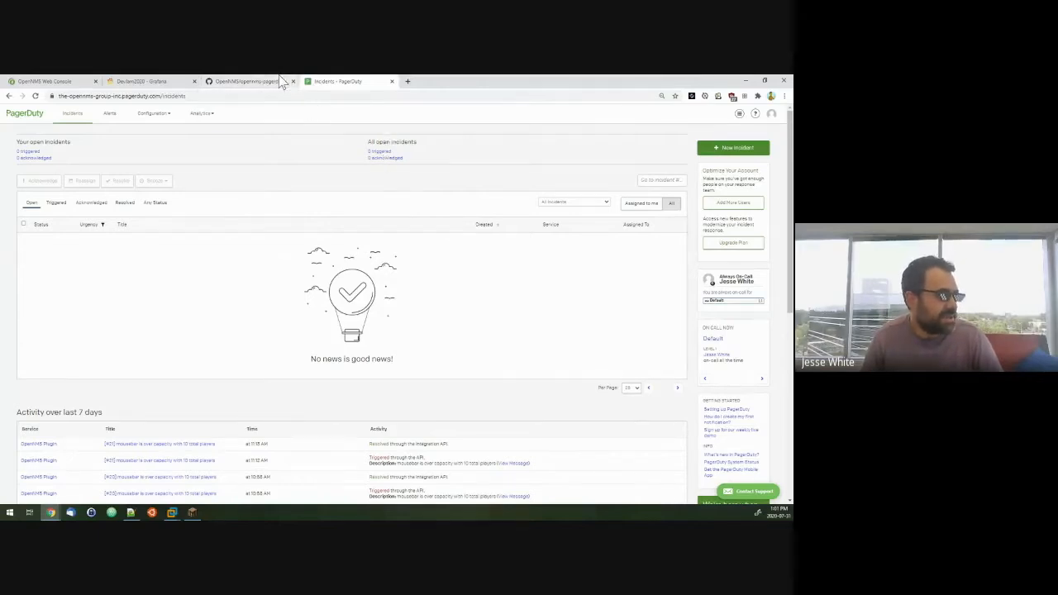
Glance at the plugin repository on GitHub, then show the Grafana DevJam2020 players dashboard
left_click(248, 81)
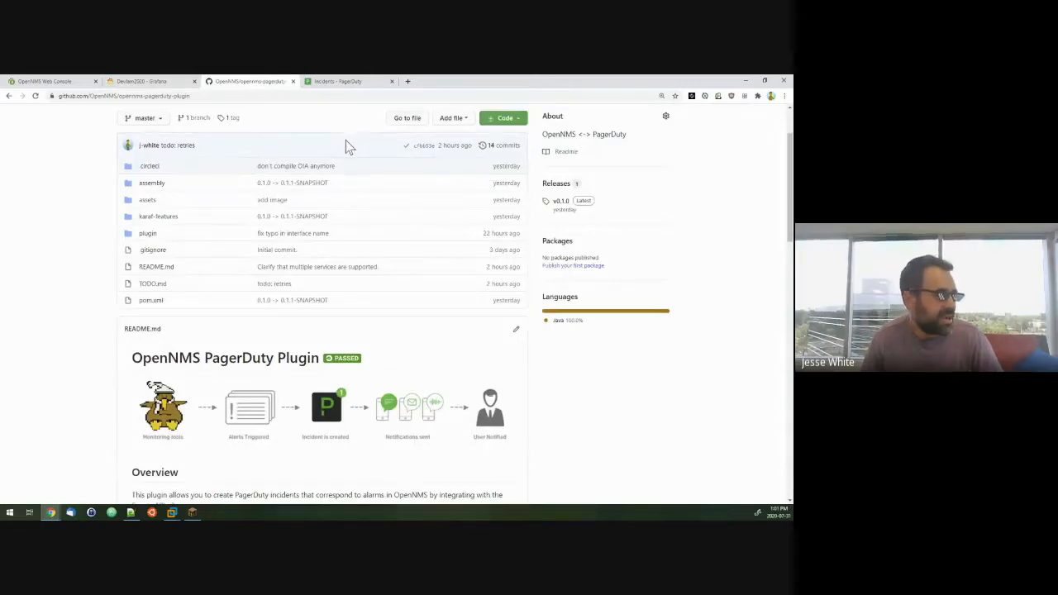
mouse_move(354, 134)
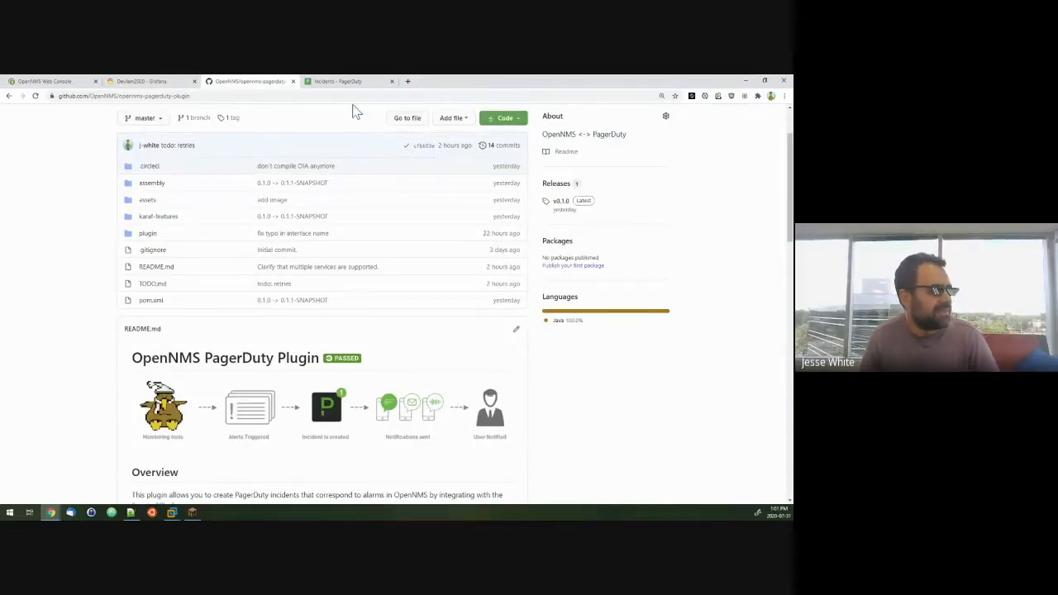
mouse_move(337, 122)
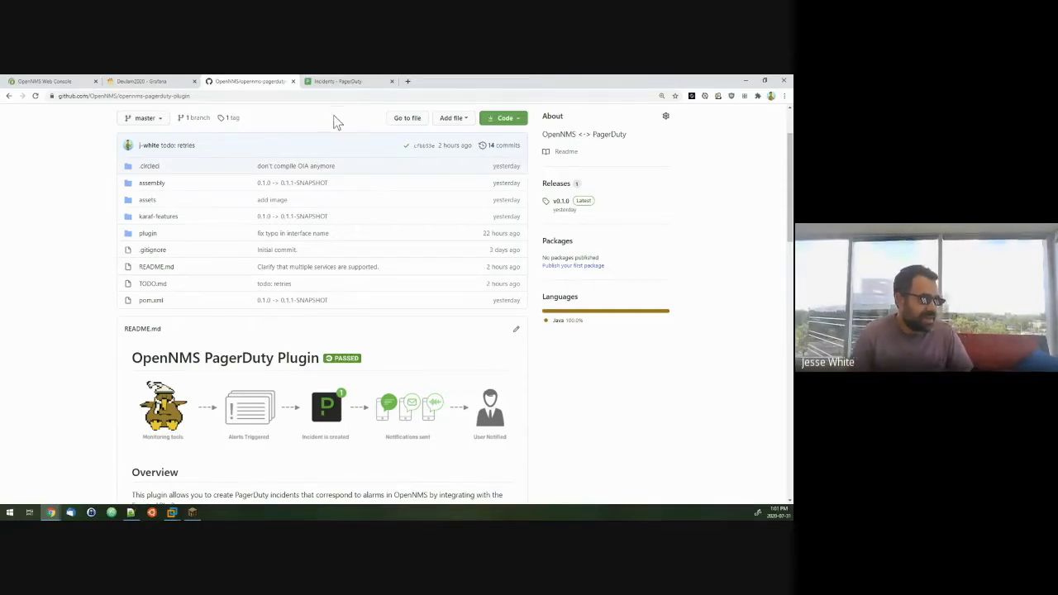
mouse_move(347, 113)
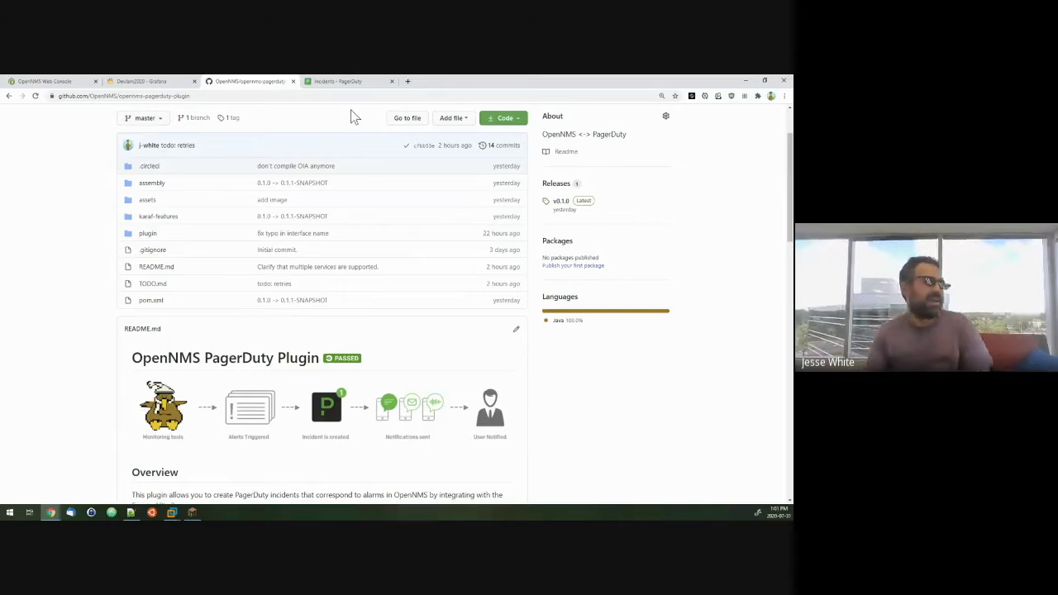
mouse_move(347, 81)
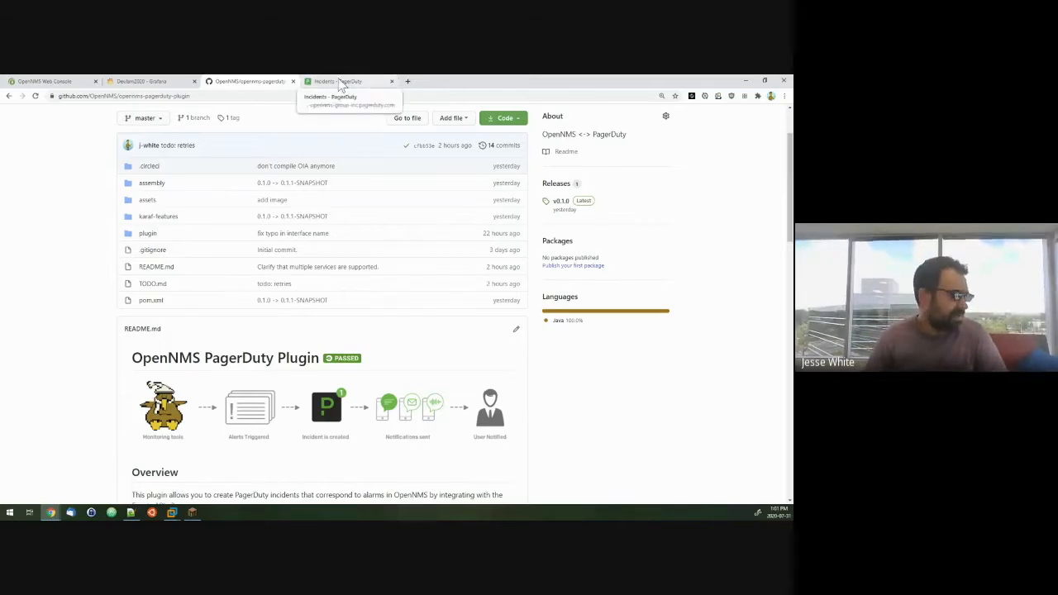
left_click(141, 81)
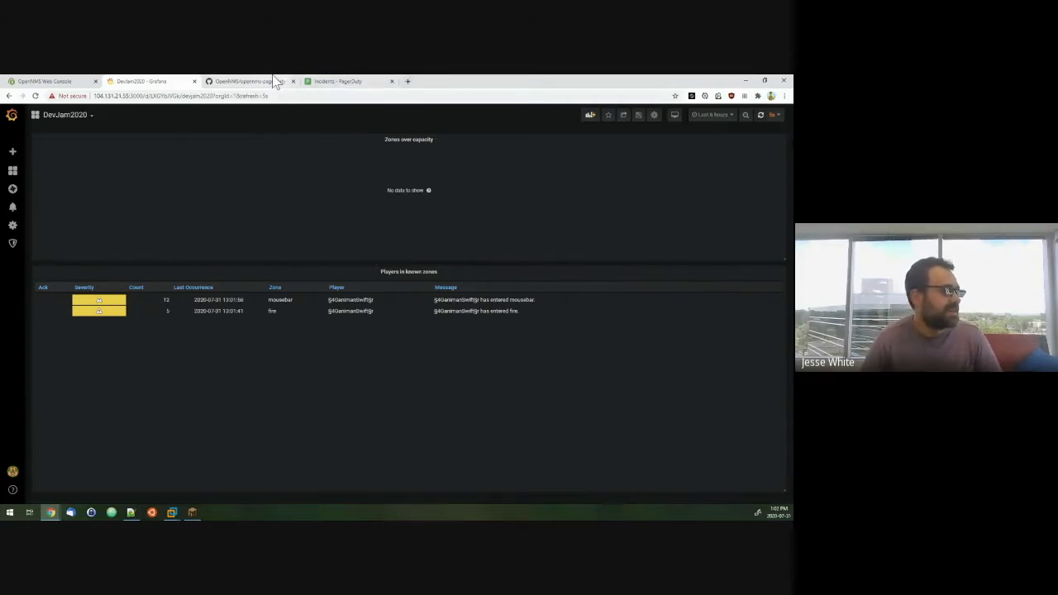
Navigate to the mc2nms repository and open config.yml under src/main/resources with its zone definitions
left_click(248, 81)
type("https://github.com")
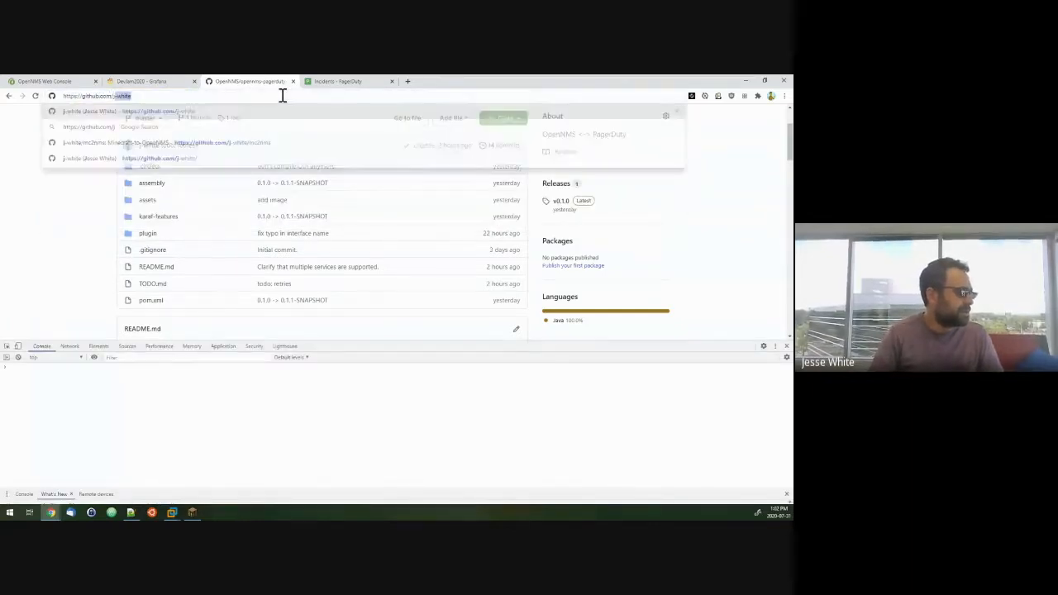
type("/mc2nms")
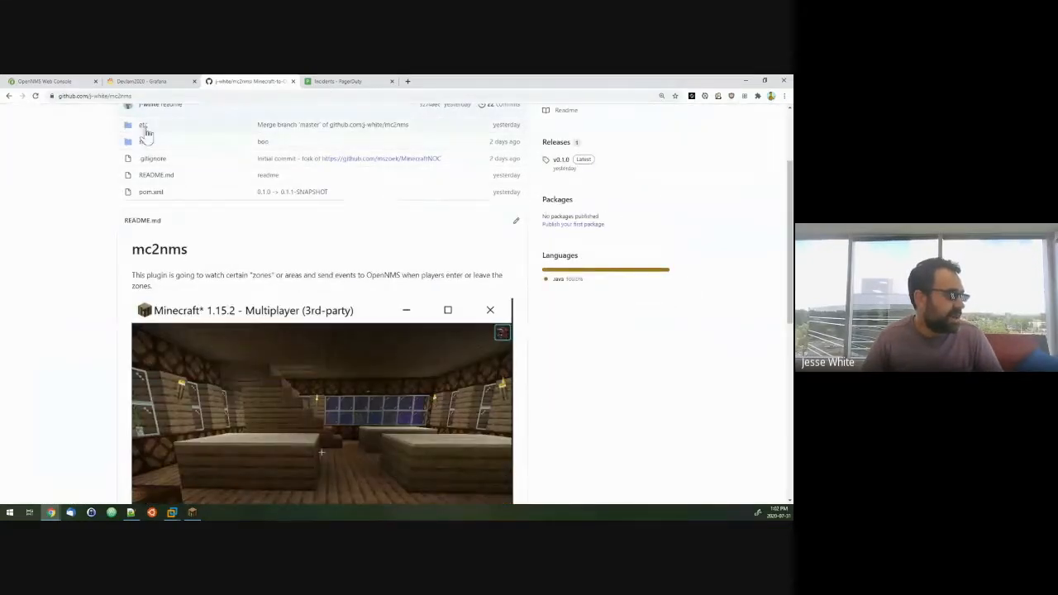
left_click(144, 126)
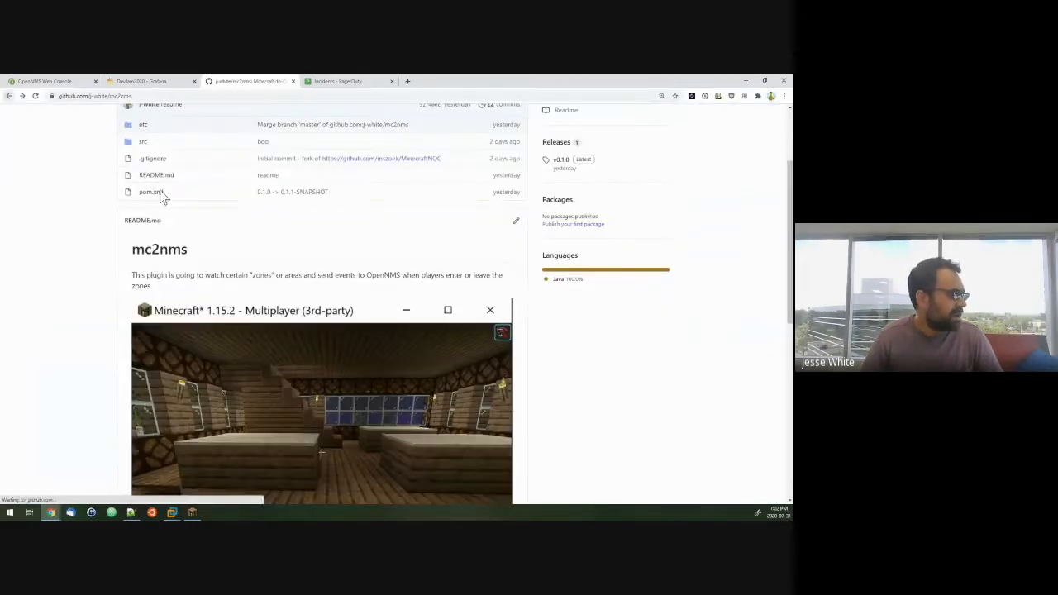
left_click(142, 142)
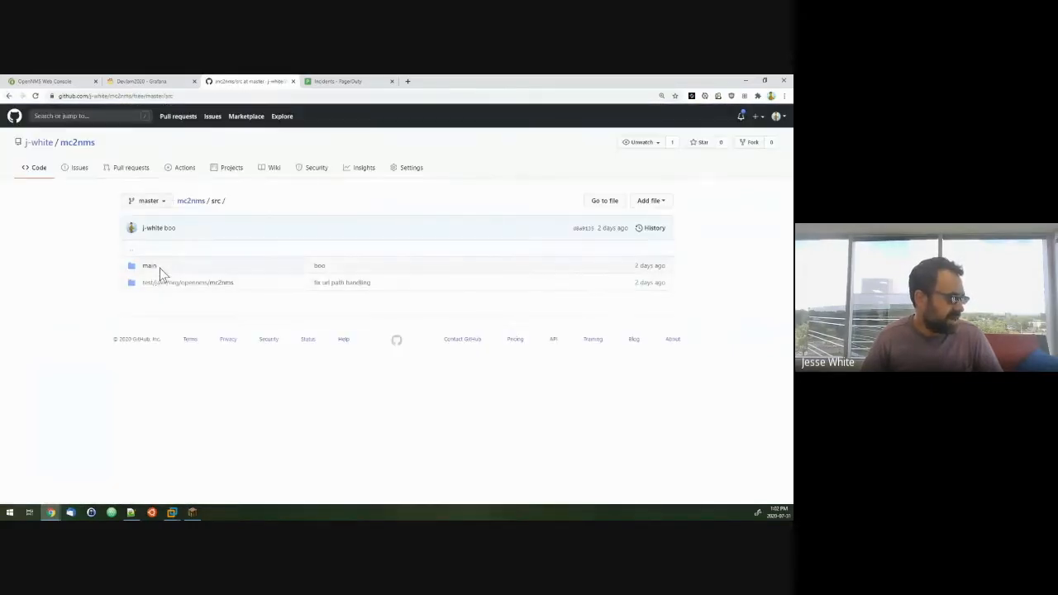
left_click(149, 264)
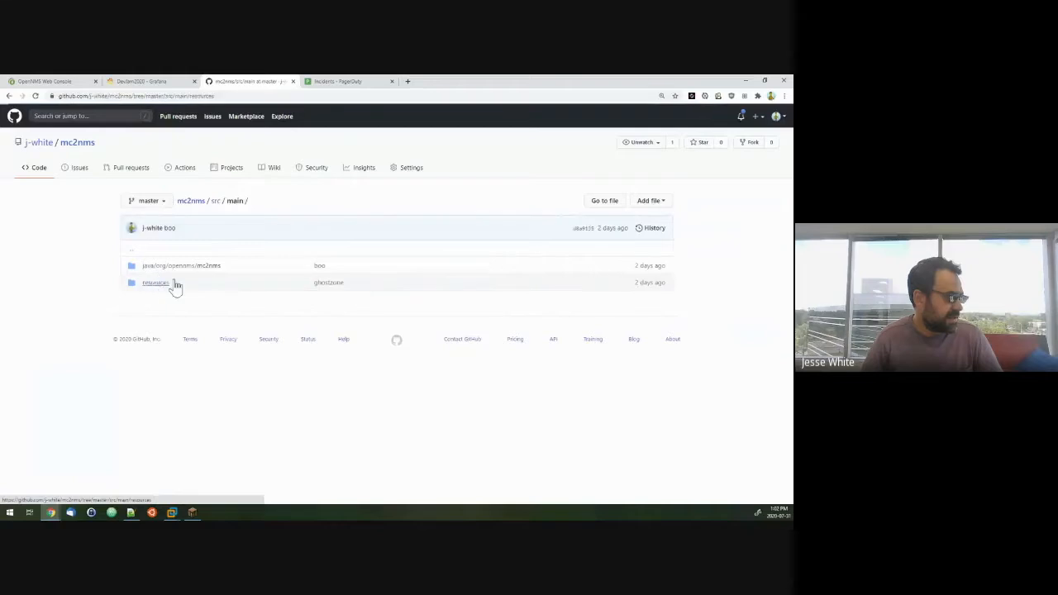
left_click(156, 283)
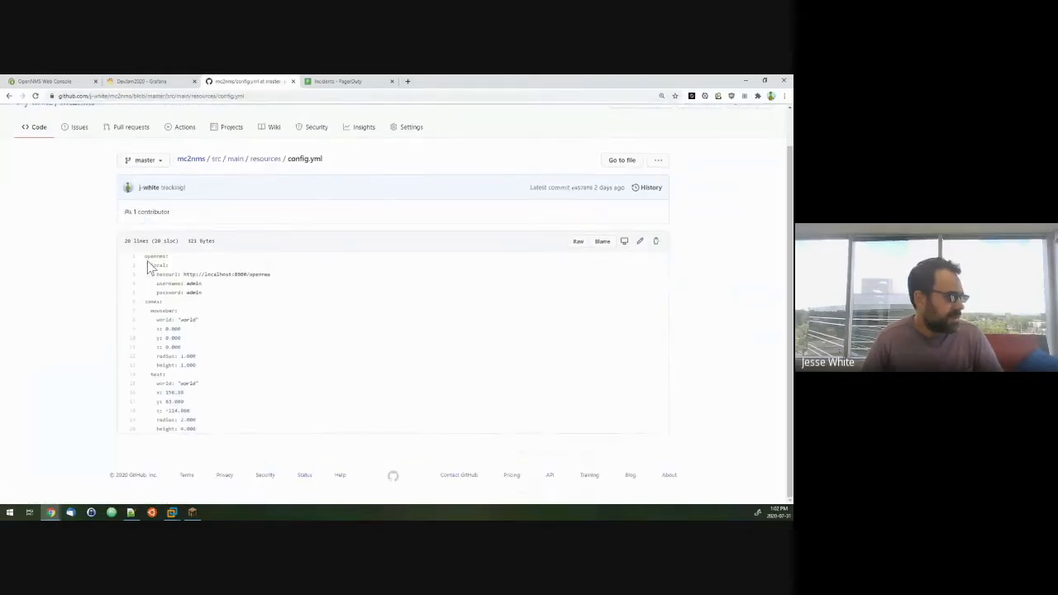
left_click_drag(157, 327, 178, 347)
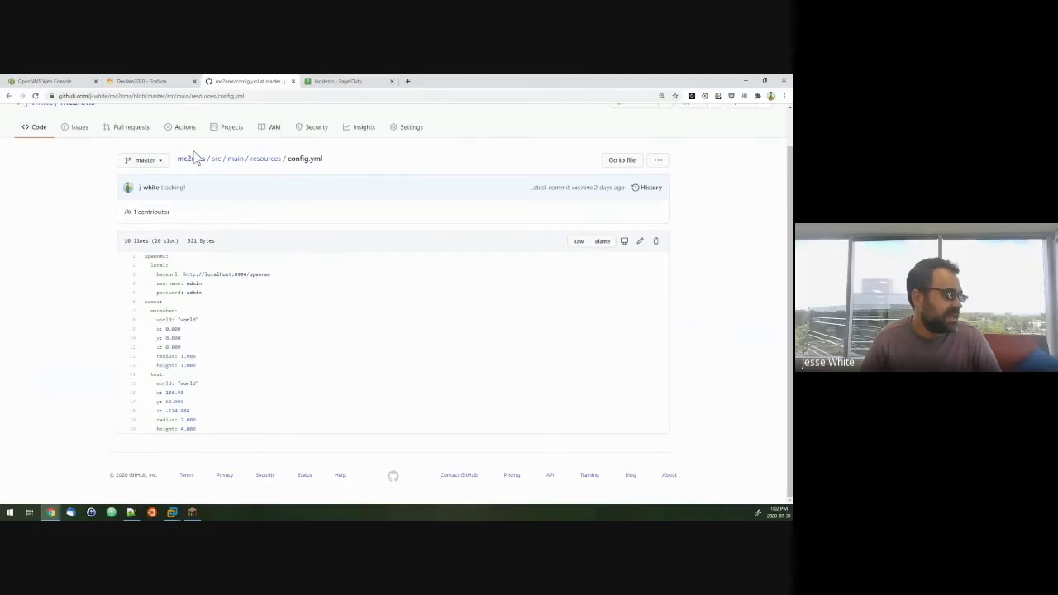
Open minecraft.events.xml from the mc2nms etc folder and highlight a word in the first zone event
left_click(190, 158)
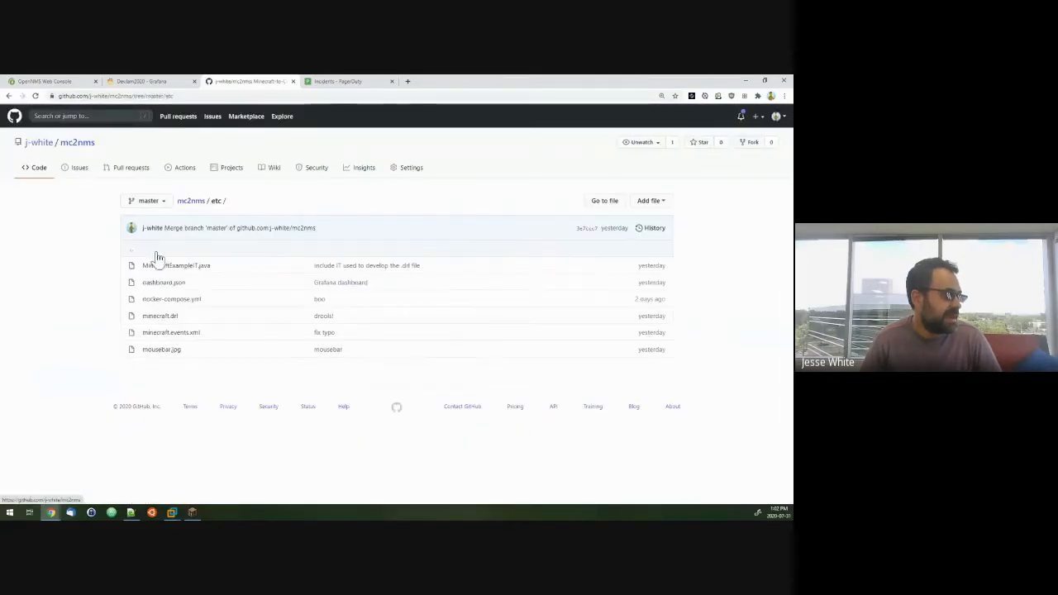
left_click(171, 332)
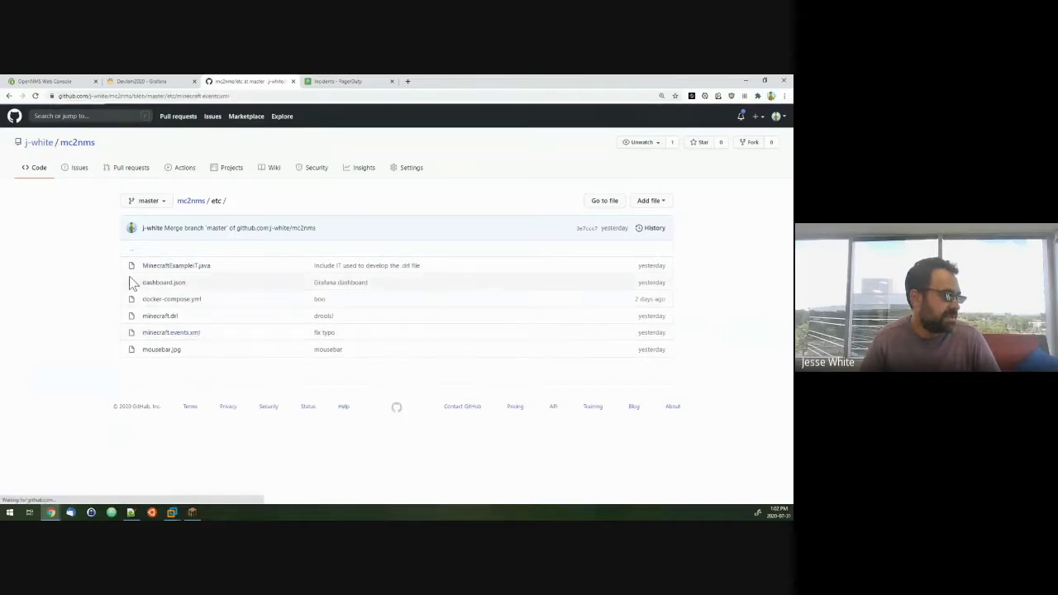
left_click(171, 333)
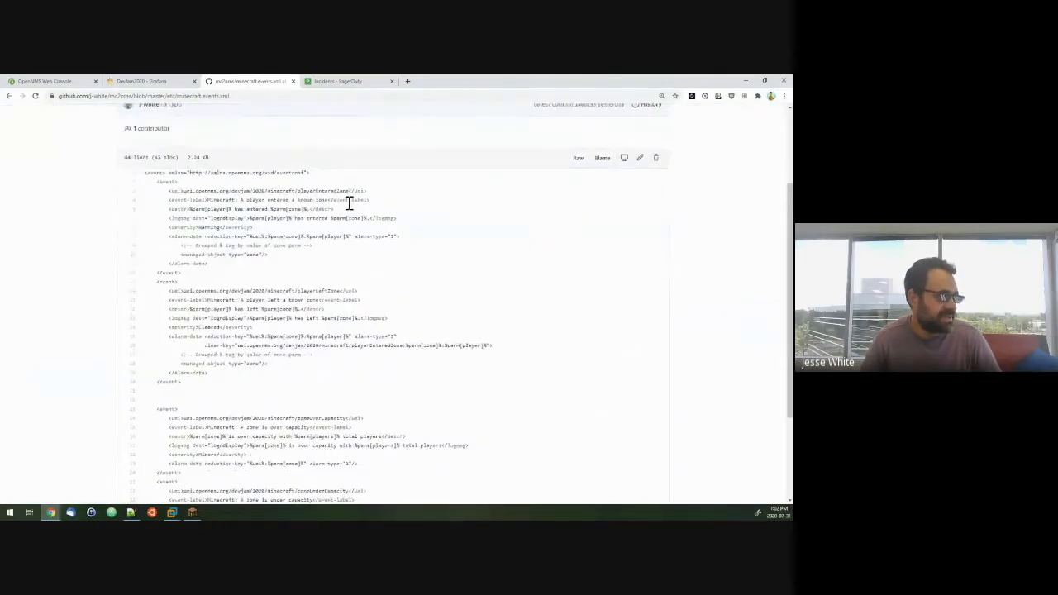
double_click(273, 190)
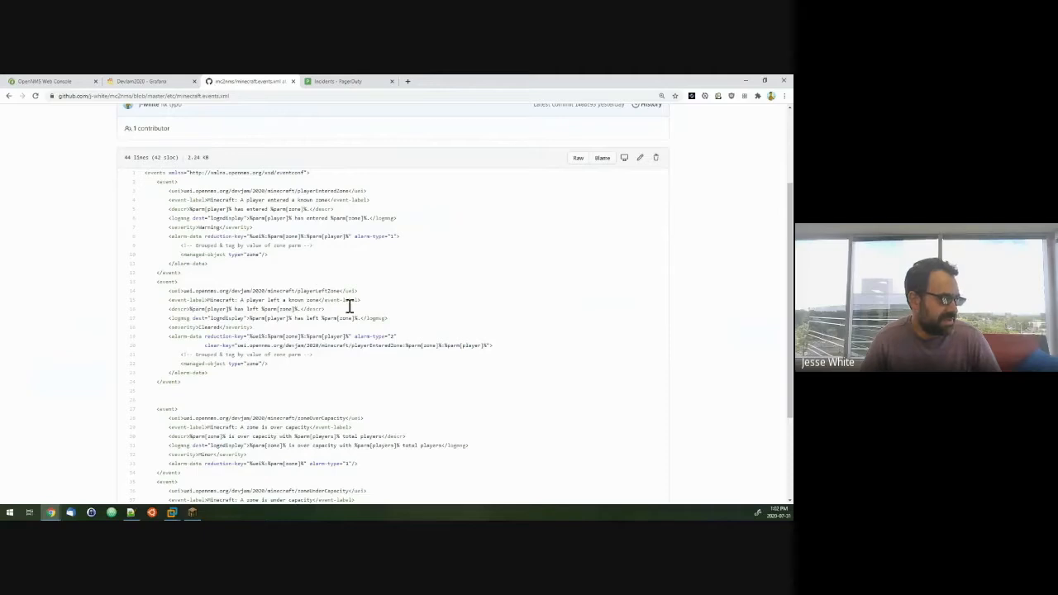
mouse_move(393, 346)
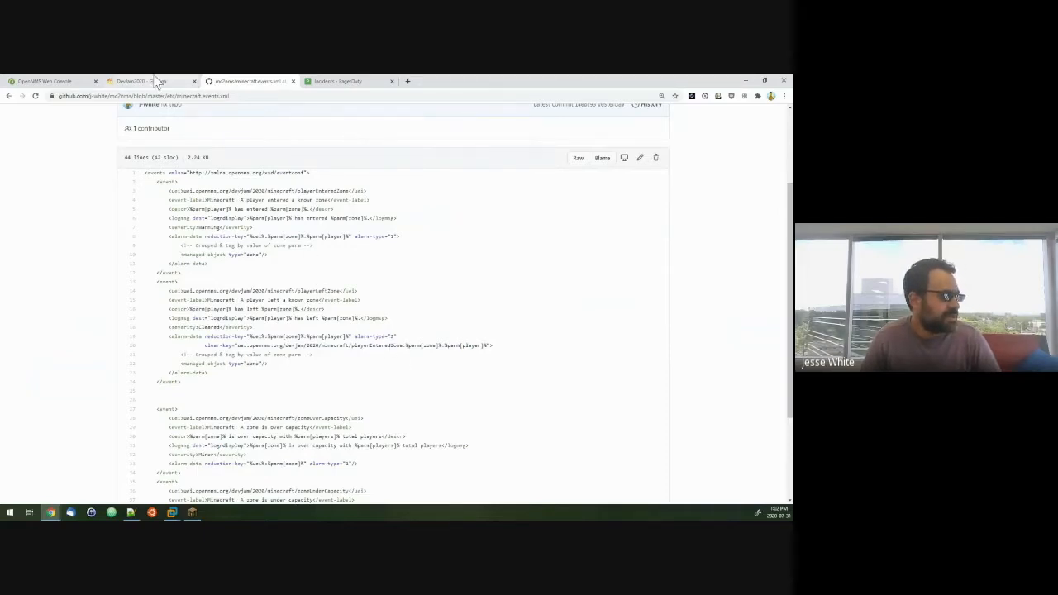
Edit the Players in known zones Grafana panel to show its alarms query
left_click(141, 81)
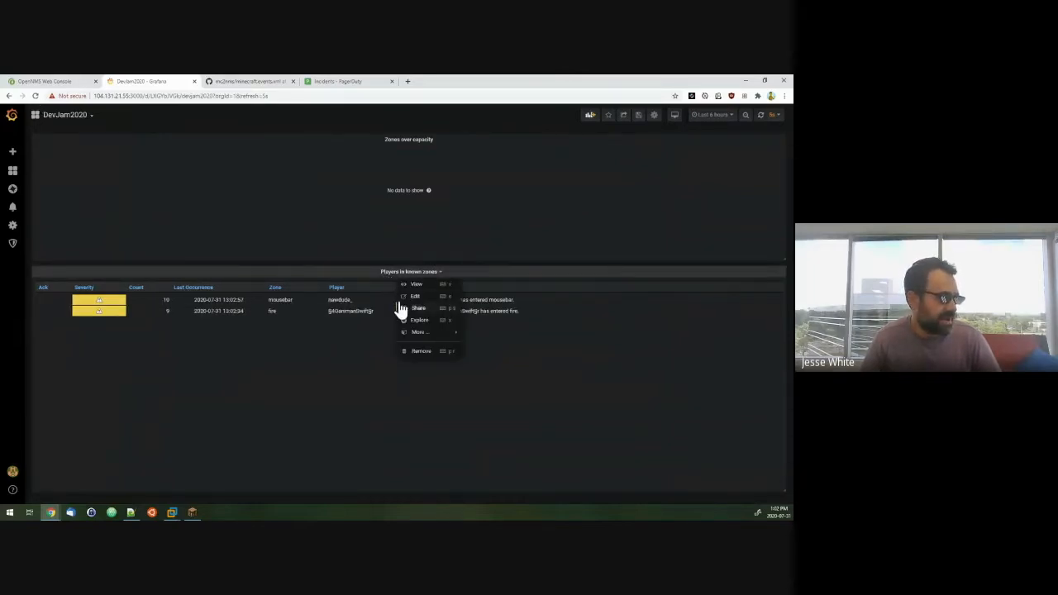
left_click(415, 294)
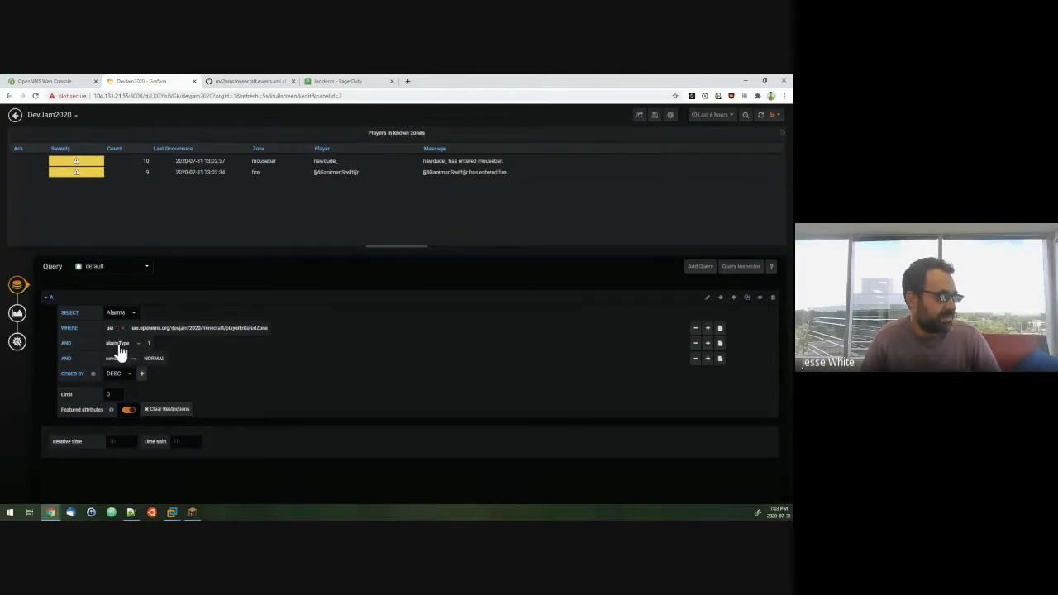
mouse_move(222, 381)
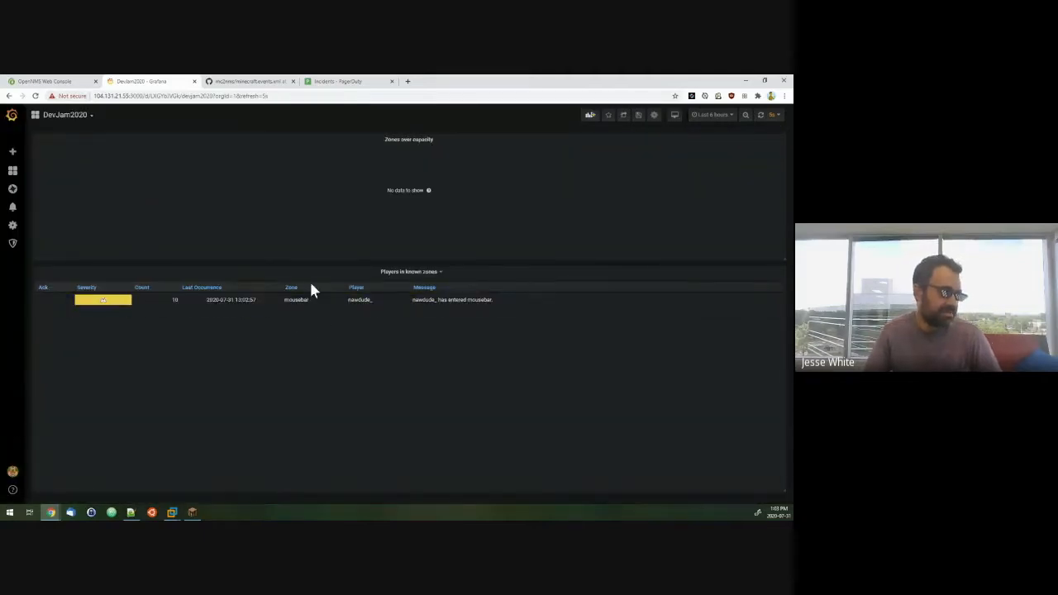
mouse_move(322, 322)
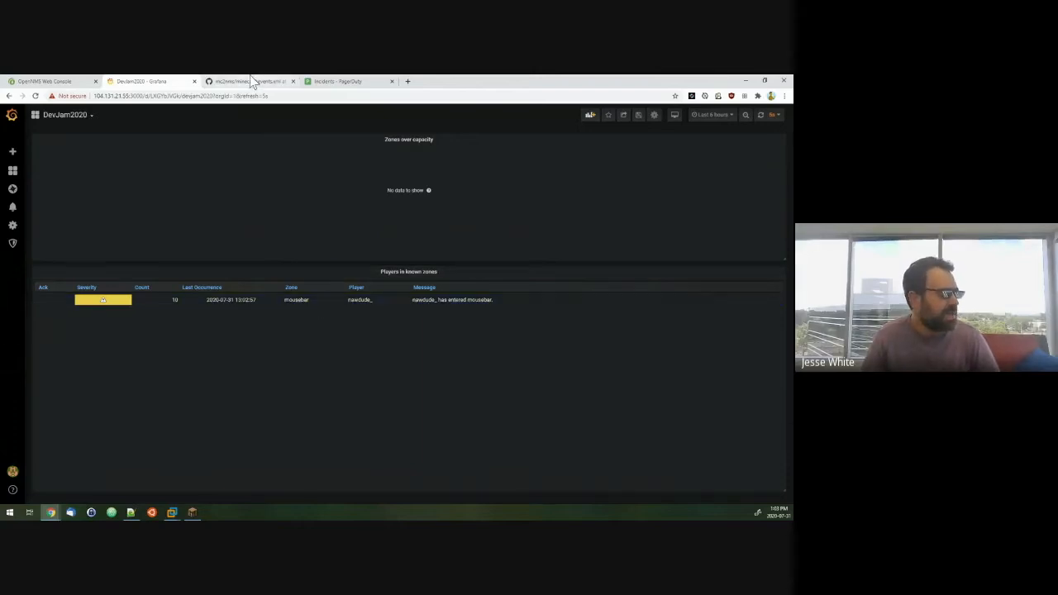
Open the minecraft.drl rules file from the etc folder and scroll to the mousebar rules
left_click(248, 81)
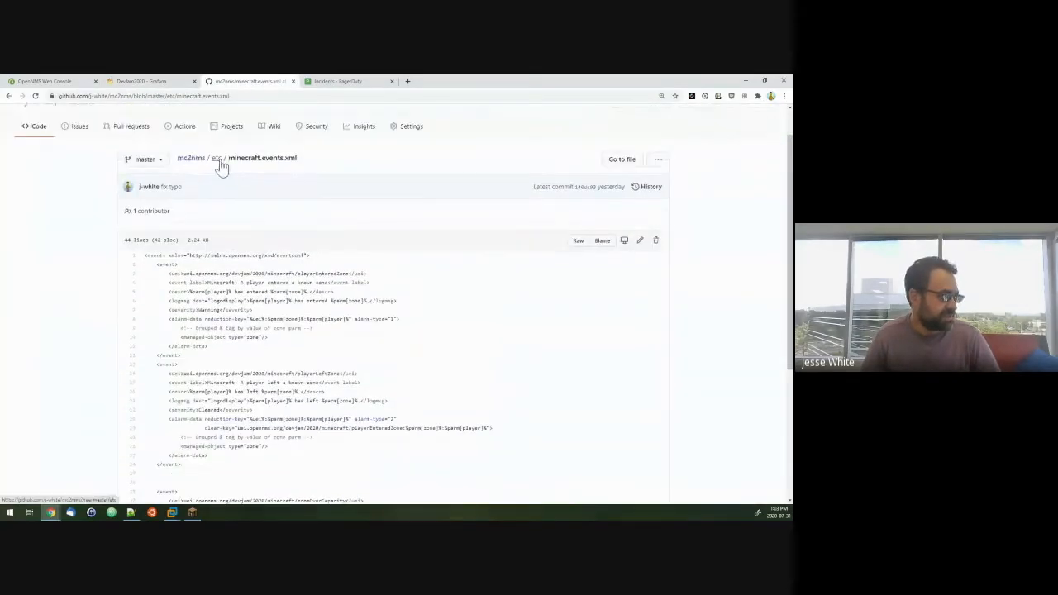
left_click(217, 159)
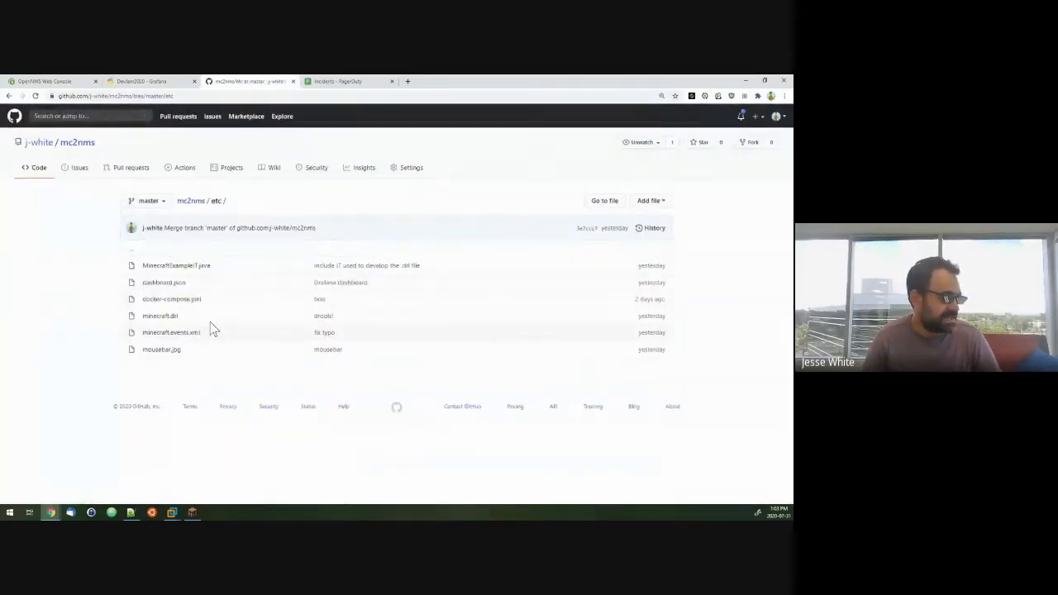
mouse_move(159, 316)
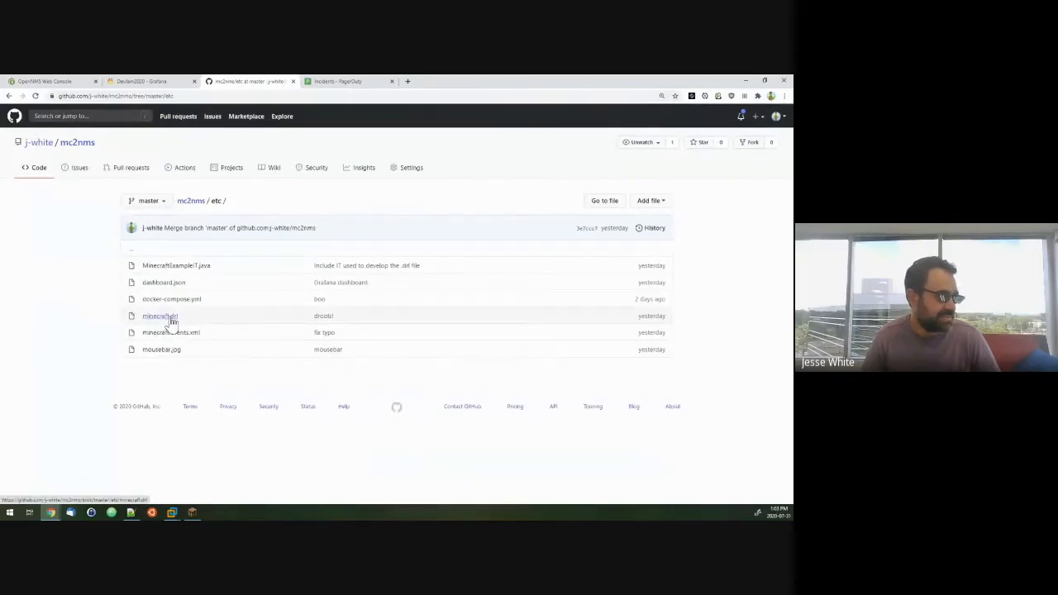
left_click(159, 316)
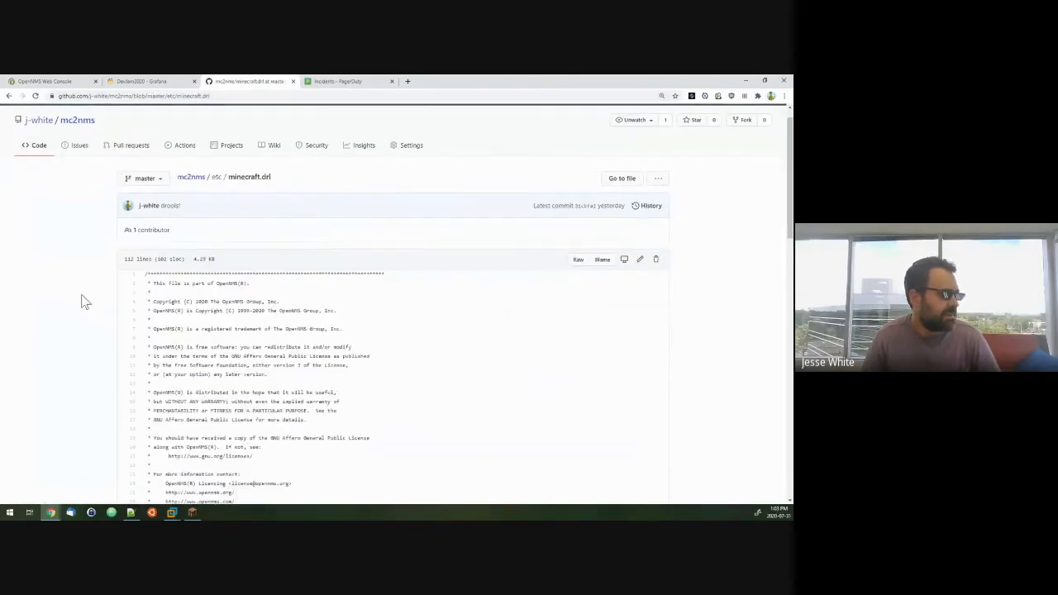
scroll("down", 3)
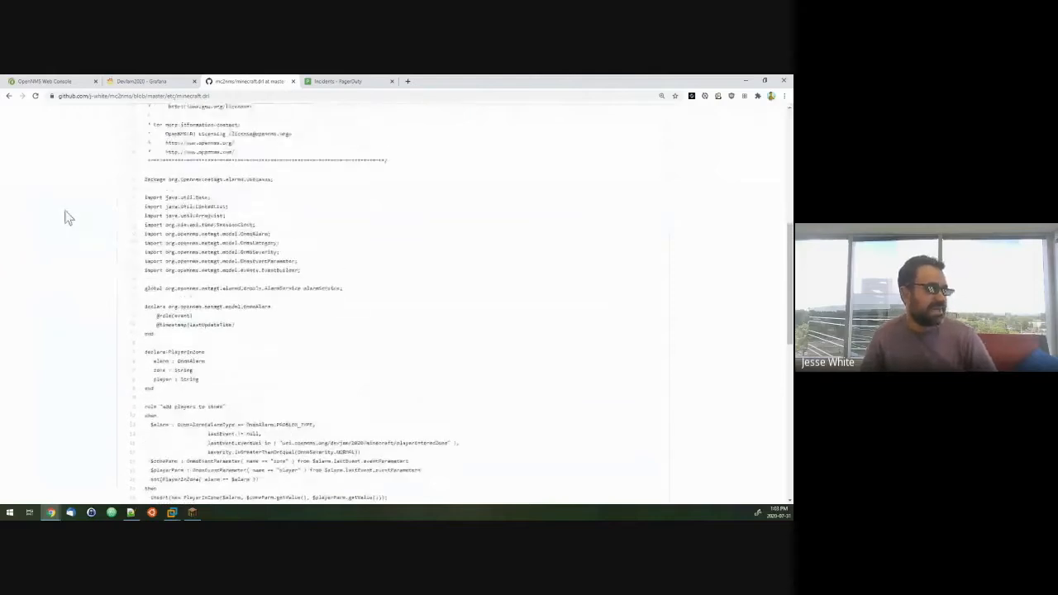
scroll("down", 3)
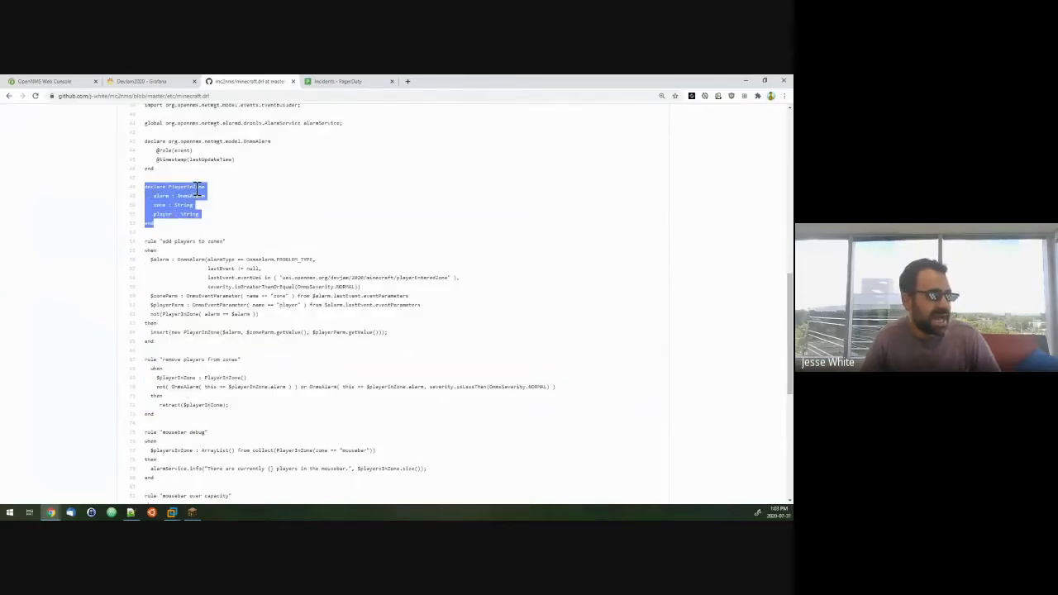
mouse_move(278, 410)
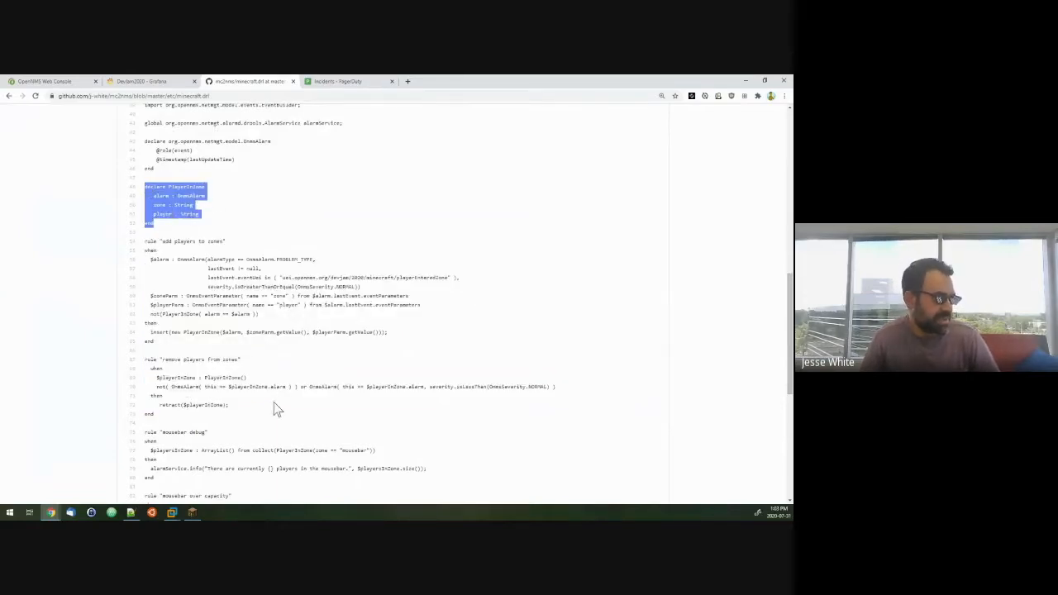
scroll("down", 3)
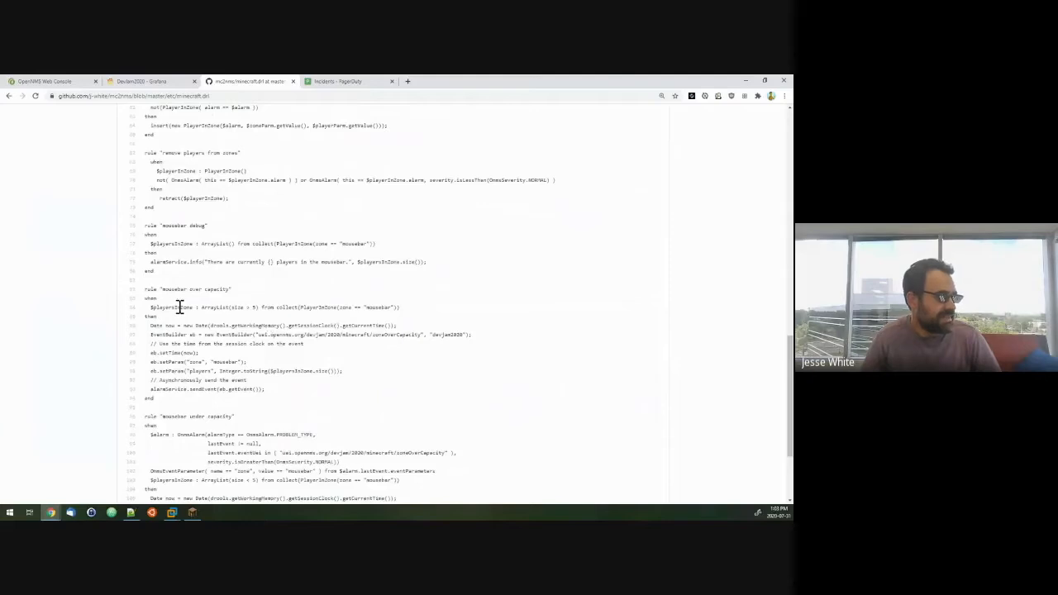
mouse_move(668, 334)
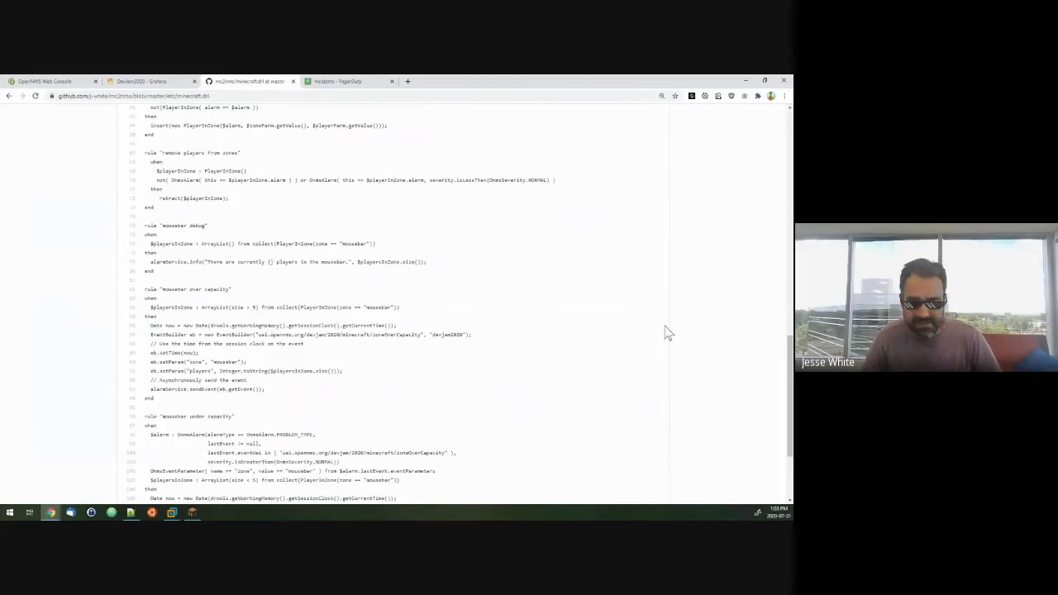
mouse_move(255, 308)
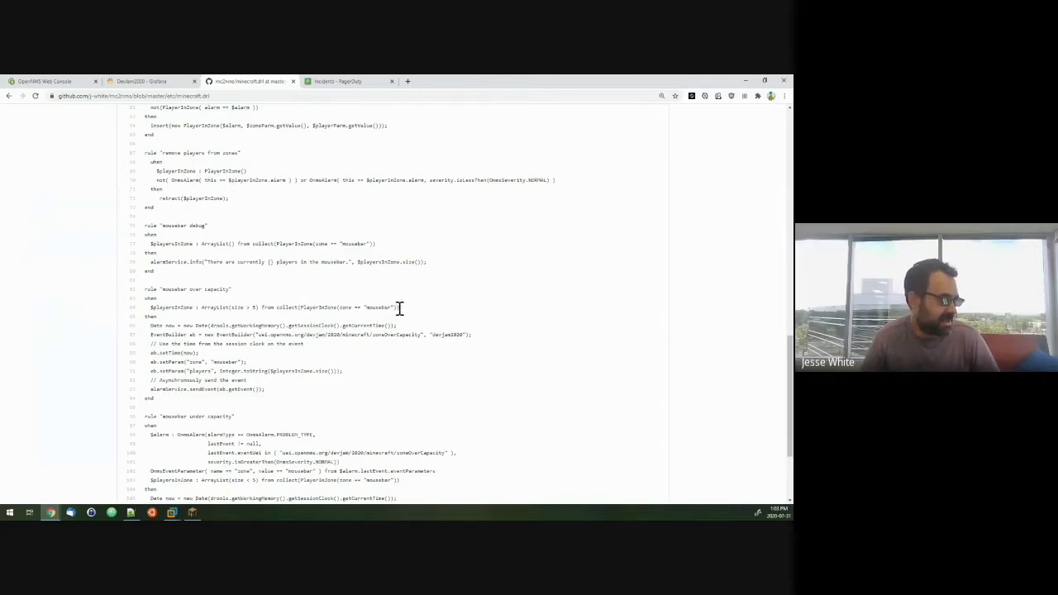
Point out the mousebar zone name, then highlight the whole mousebar over capacity rule
double_click(344, 306)
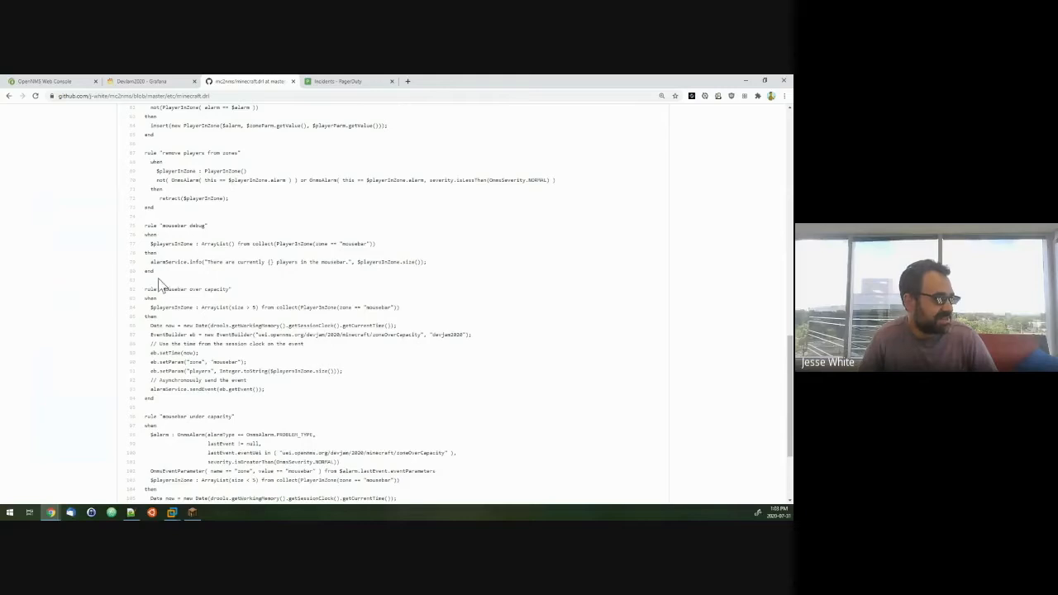
mouse_move(152, 288)
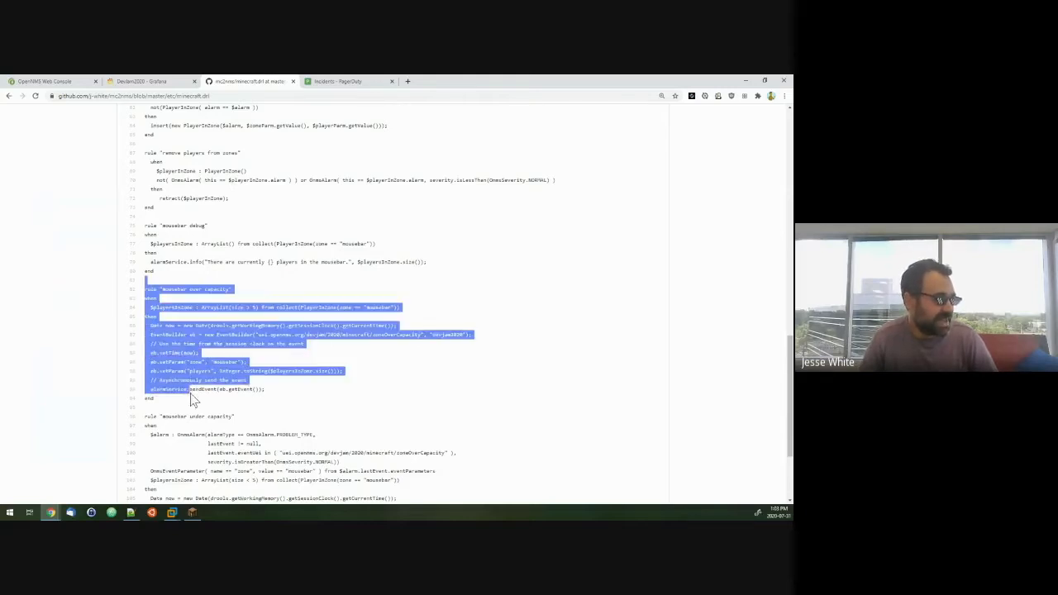
left_click(240, 390)
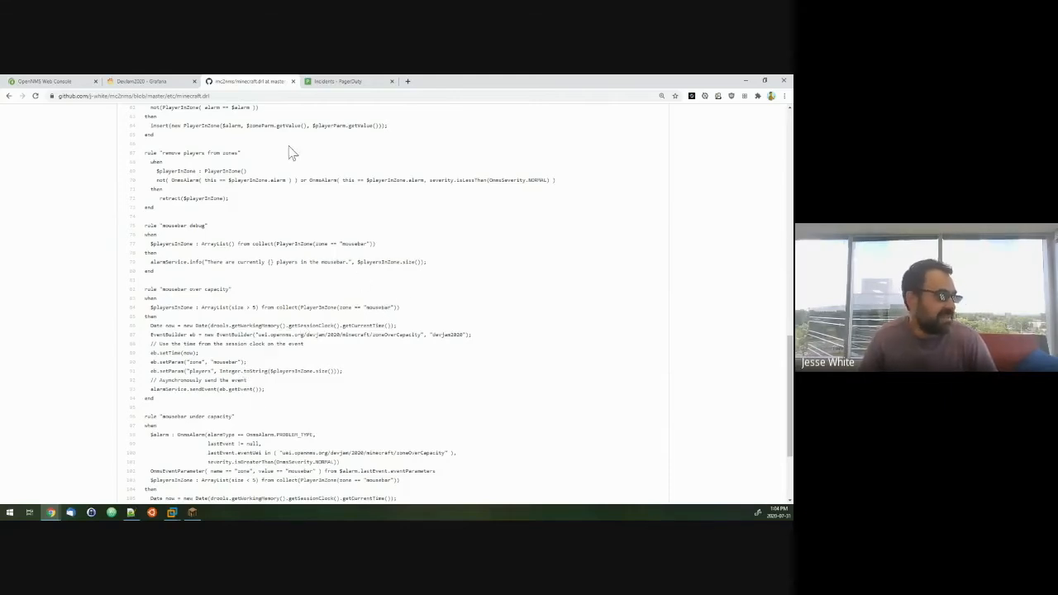
left_click_drag(149, 288, 264, 397)
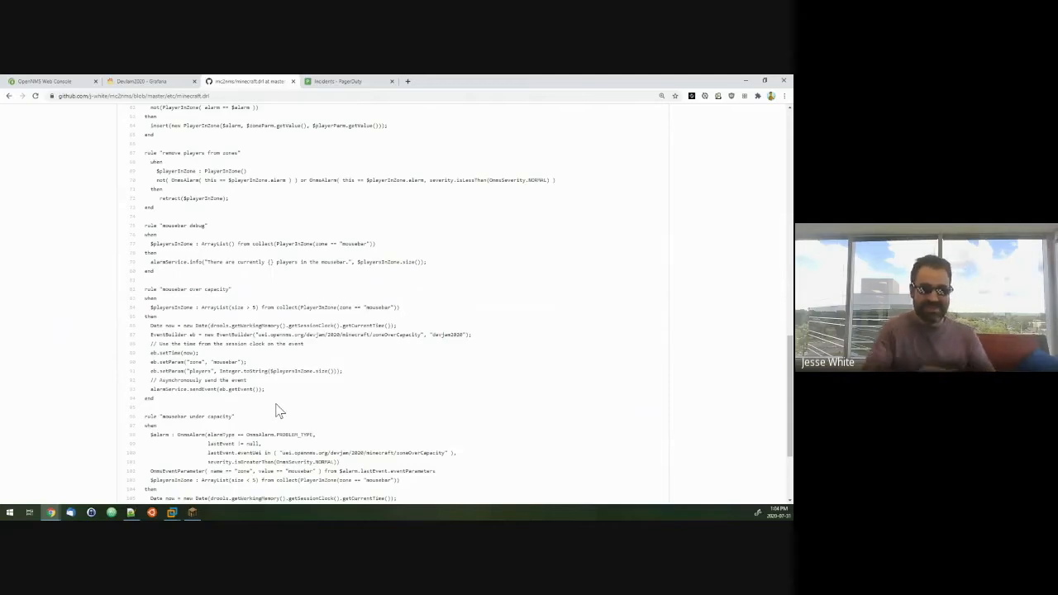
mouse_move(167, 278)
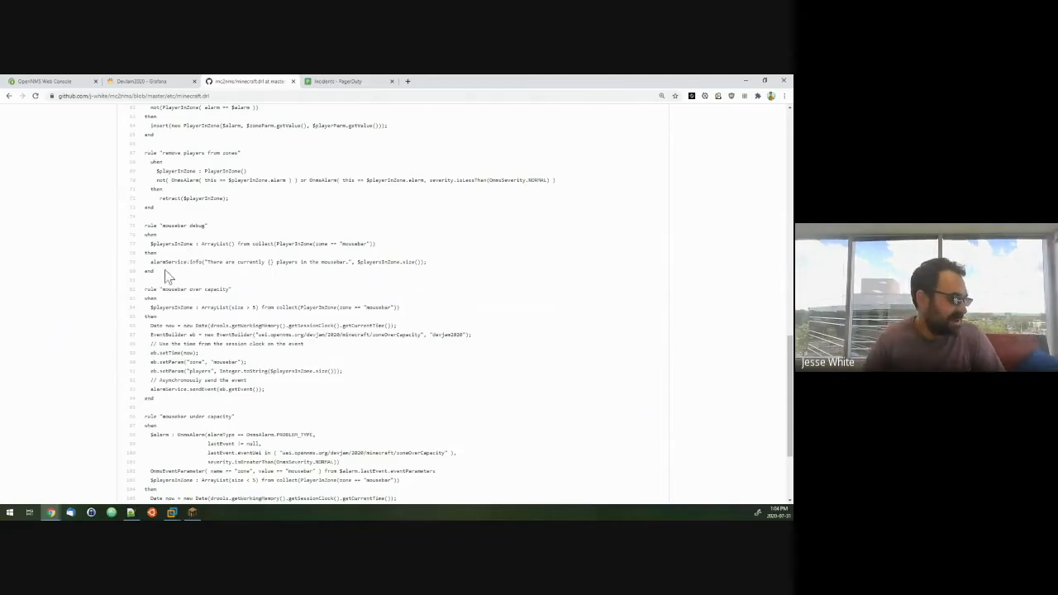
left_click_drag(147, 288, 235, 399)
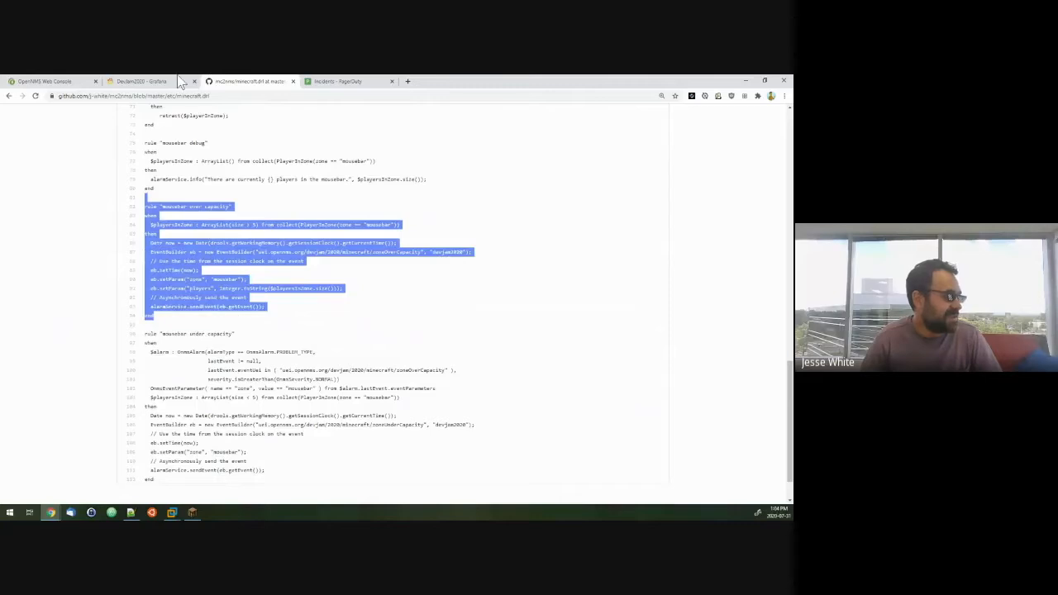
Bring the Minecraft game forward over Grafana, resume play and enter the gotozone mousebar chat command
left_click(141, 81)
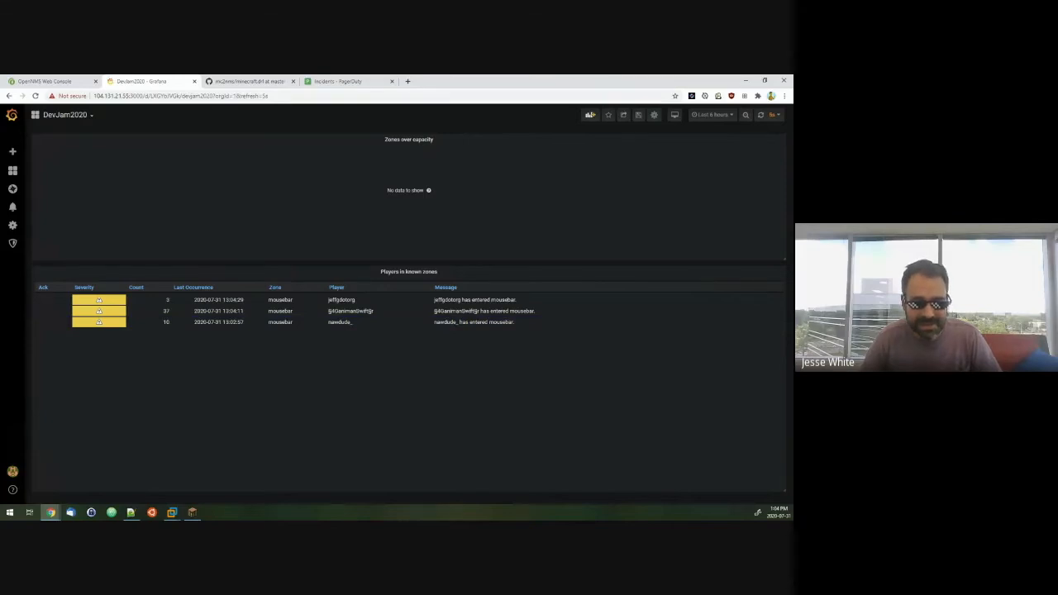
left_click(192, 512)
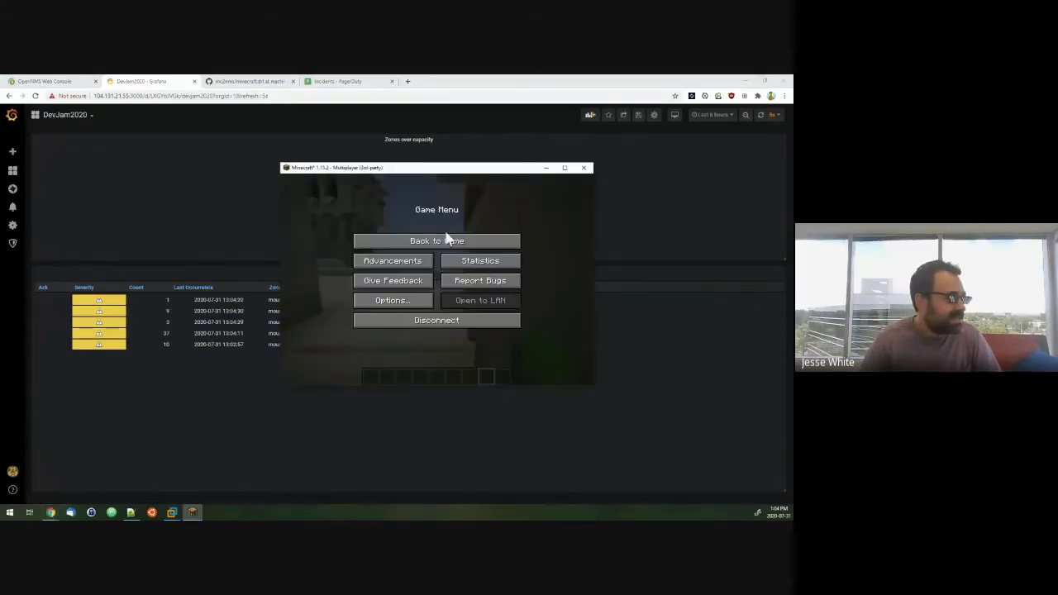
left_click(436, 241)
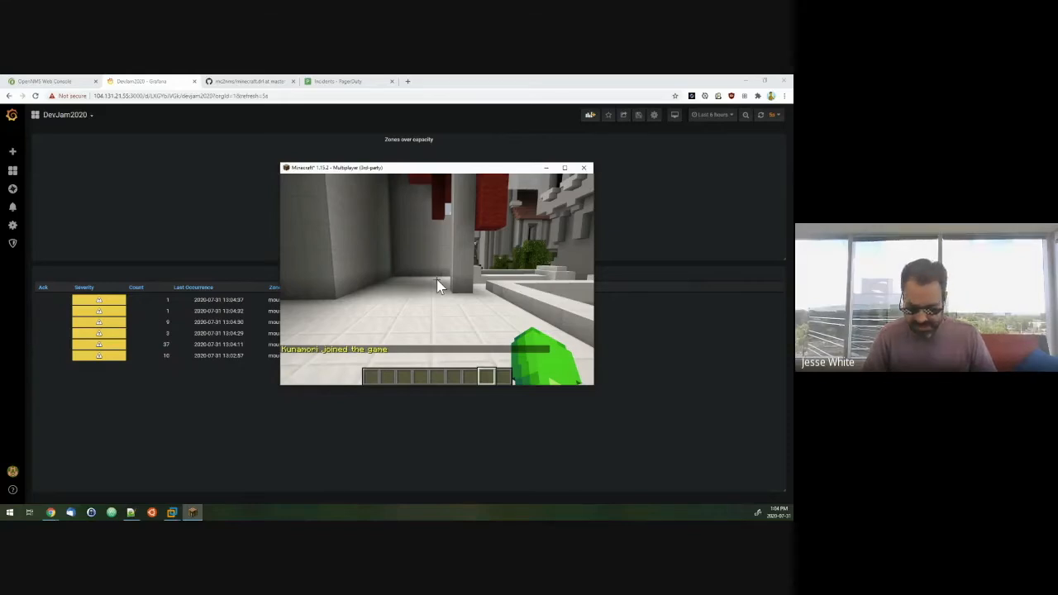
key("t")
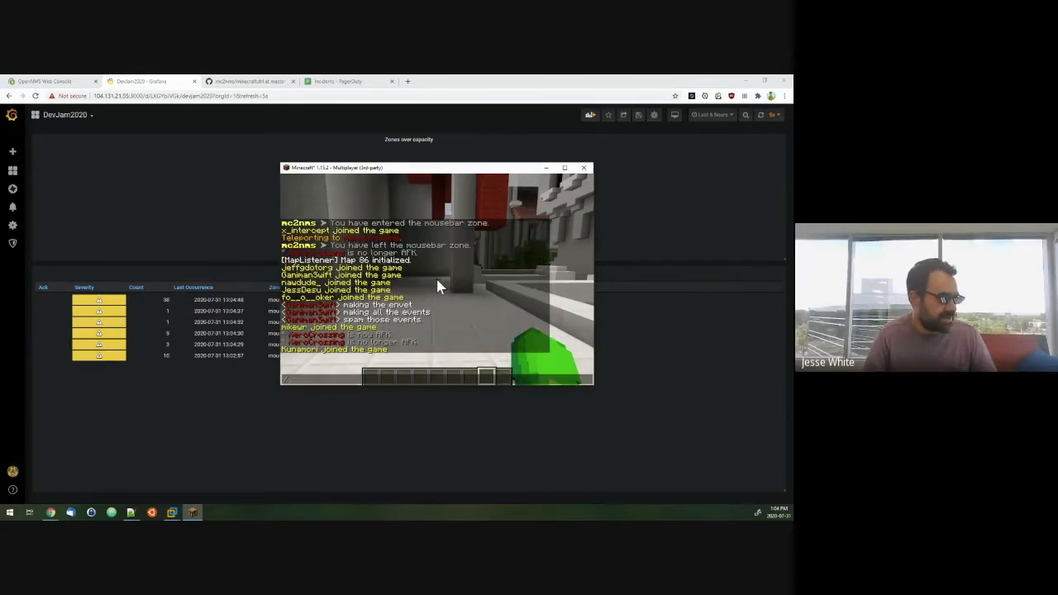
type("gotozone")
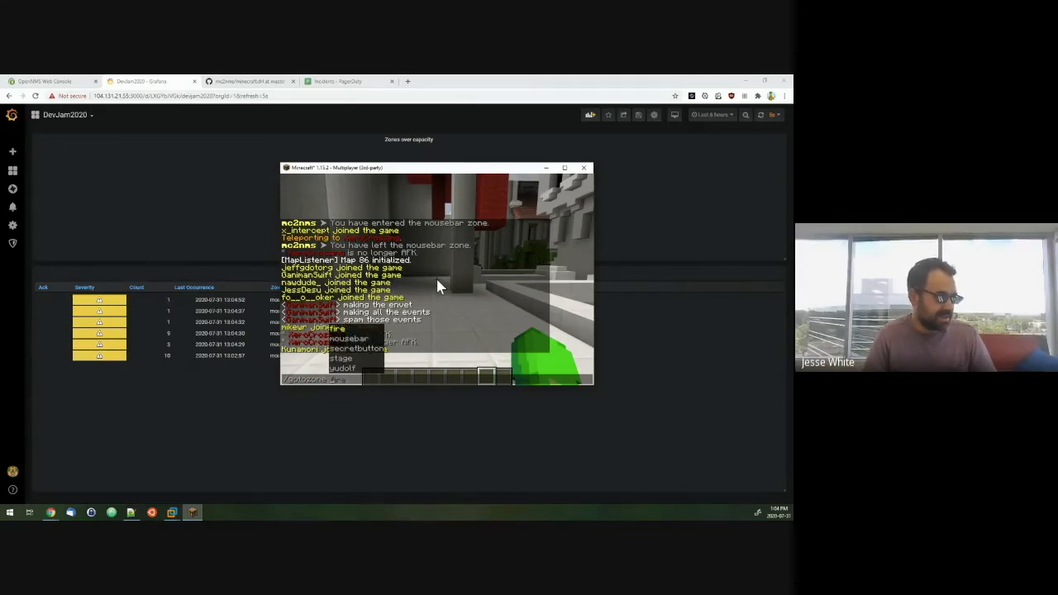
type("mouse")
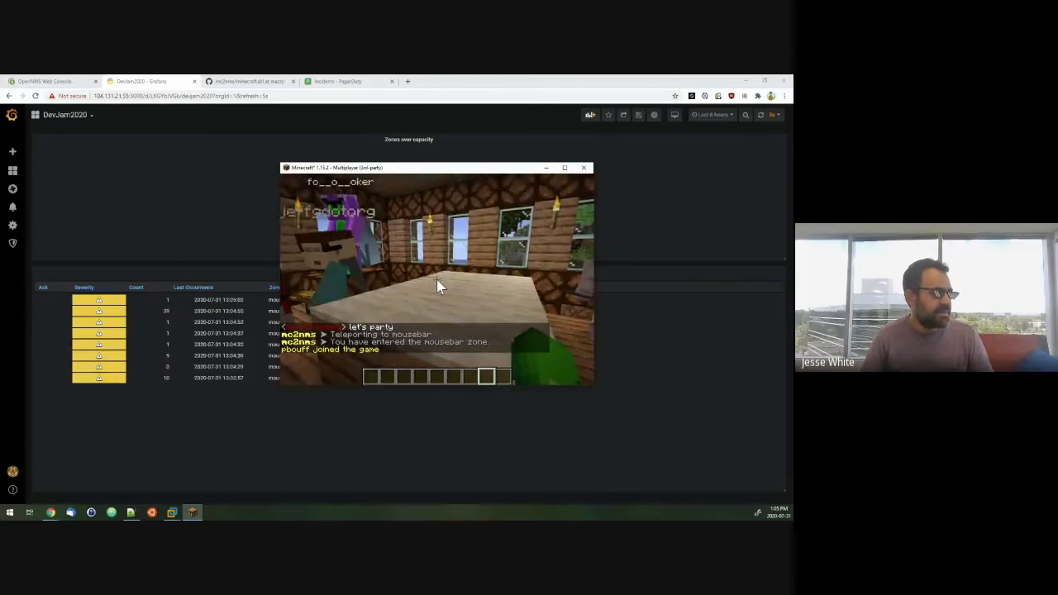
Pause to drag the game window up beside the dashboard, then resume playing inside the mousebar zone
key("Escape")
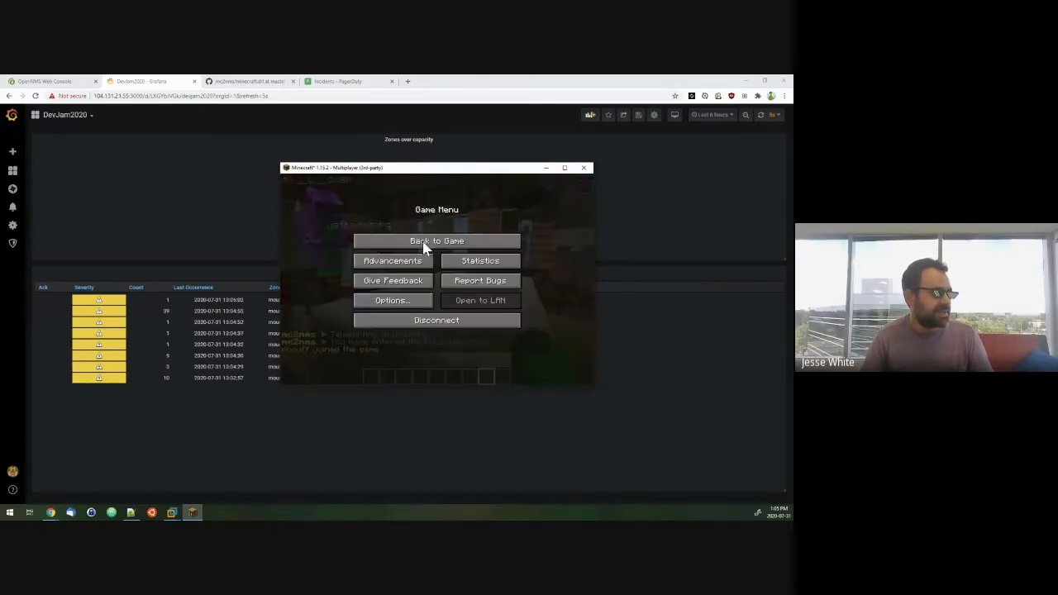
left_click_drag(413, 169, 546, 119)
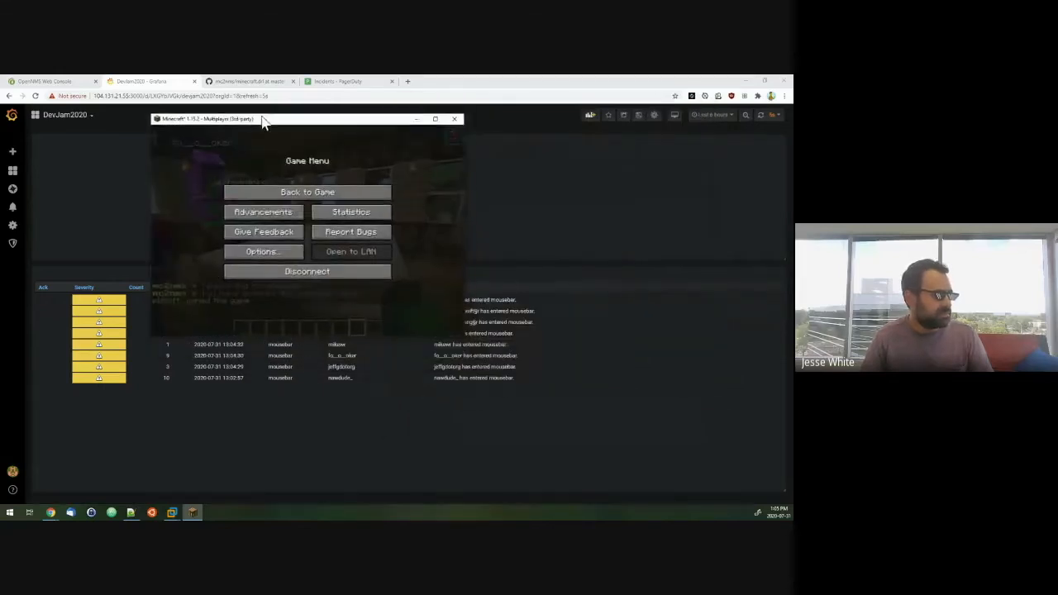
left_click(307, 192)
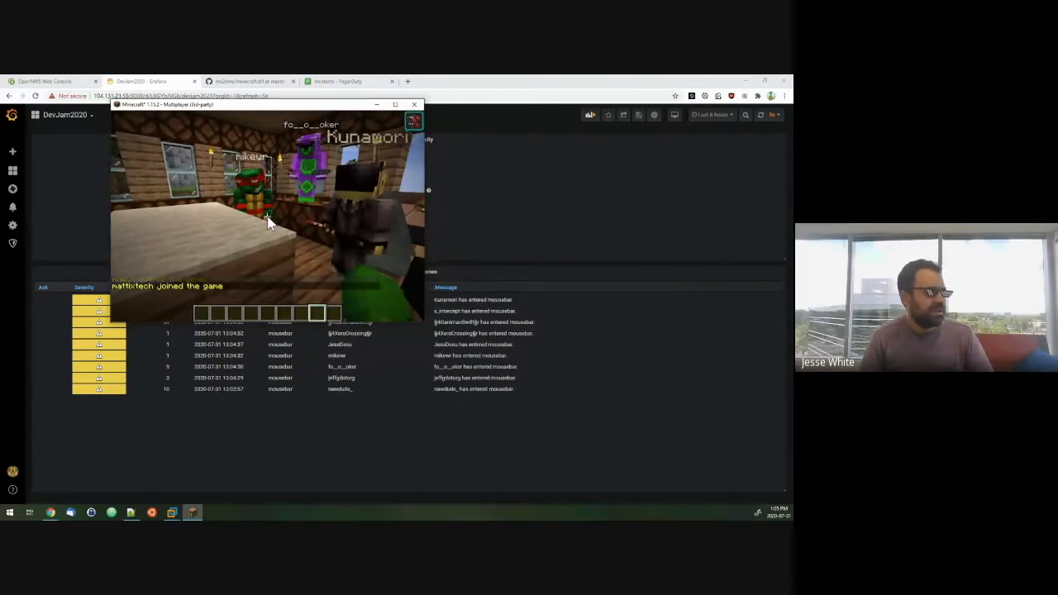
key("Escape")
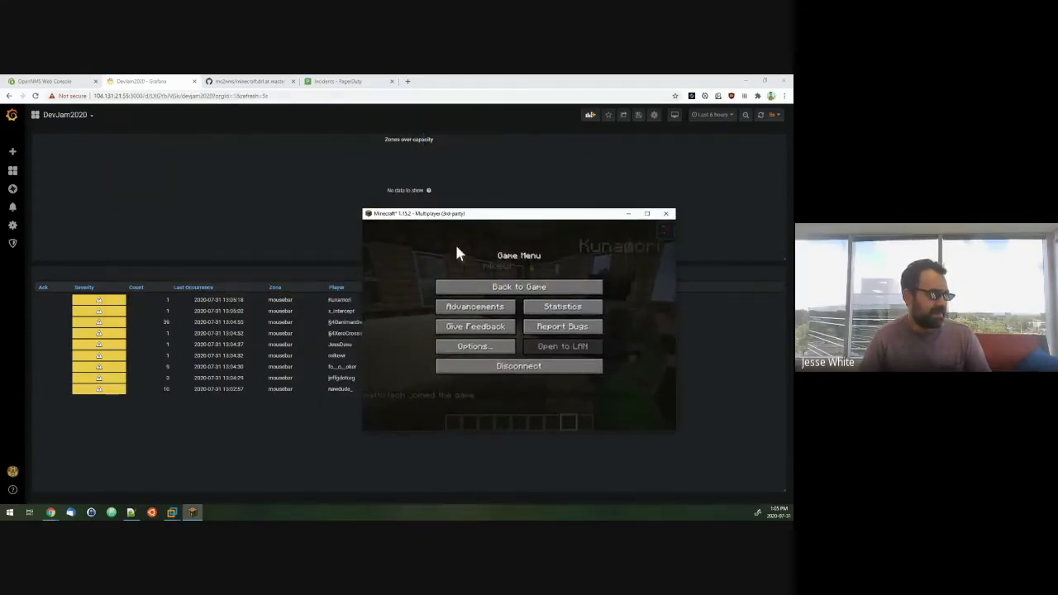
left_click(519, 287)
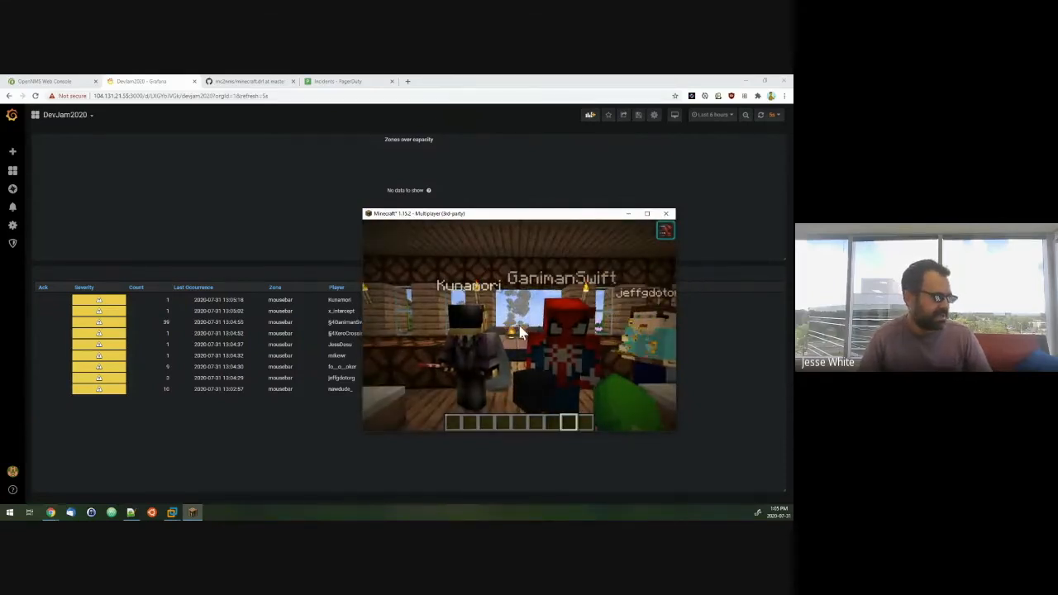
mouse_move(520, 331)
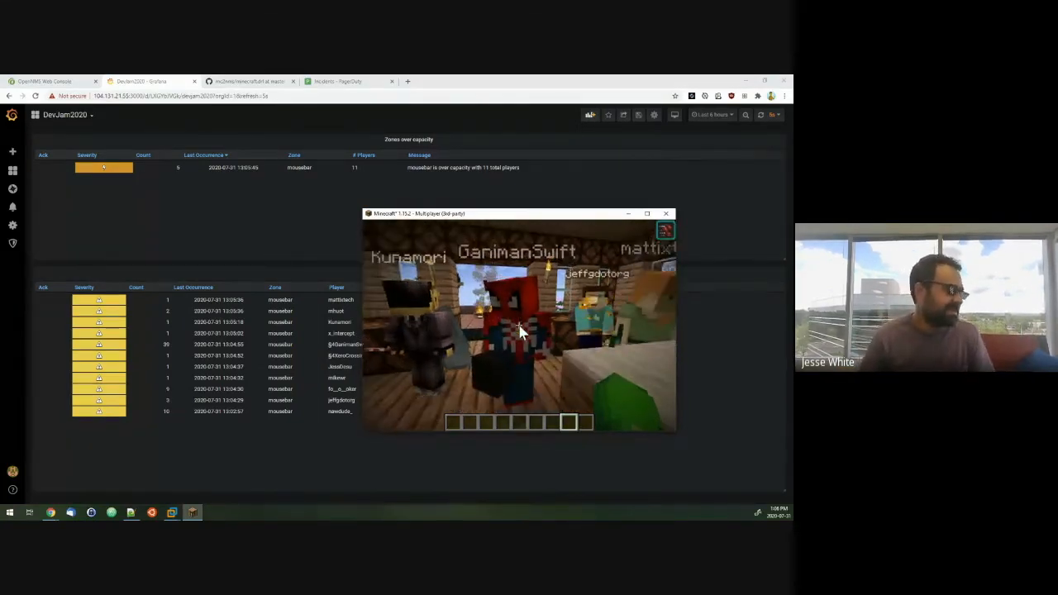
mouse_move(521, 328)
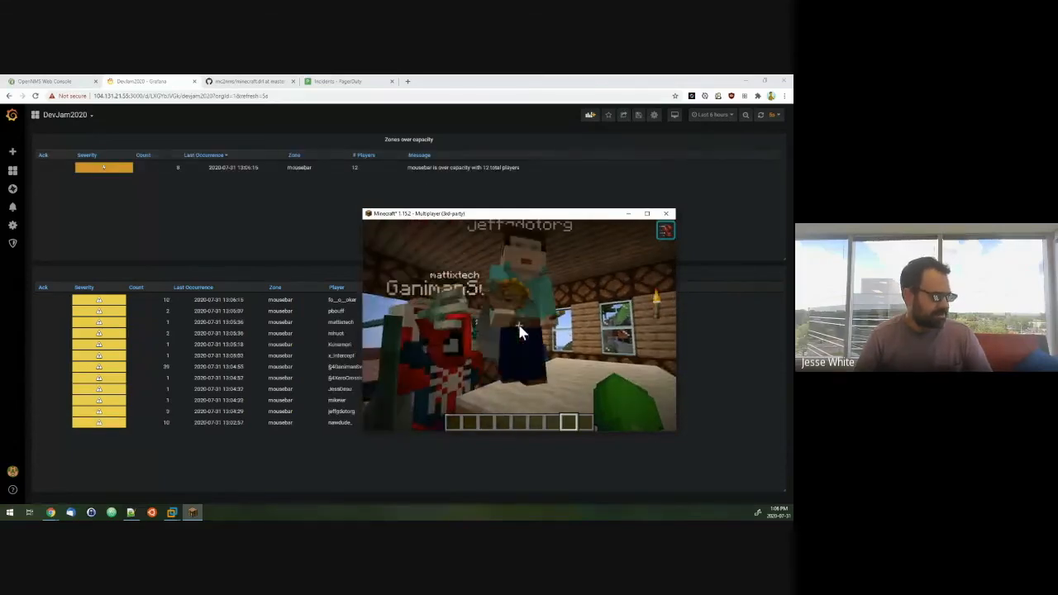
mouse_move(521, 331)
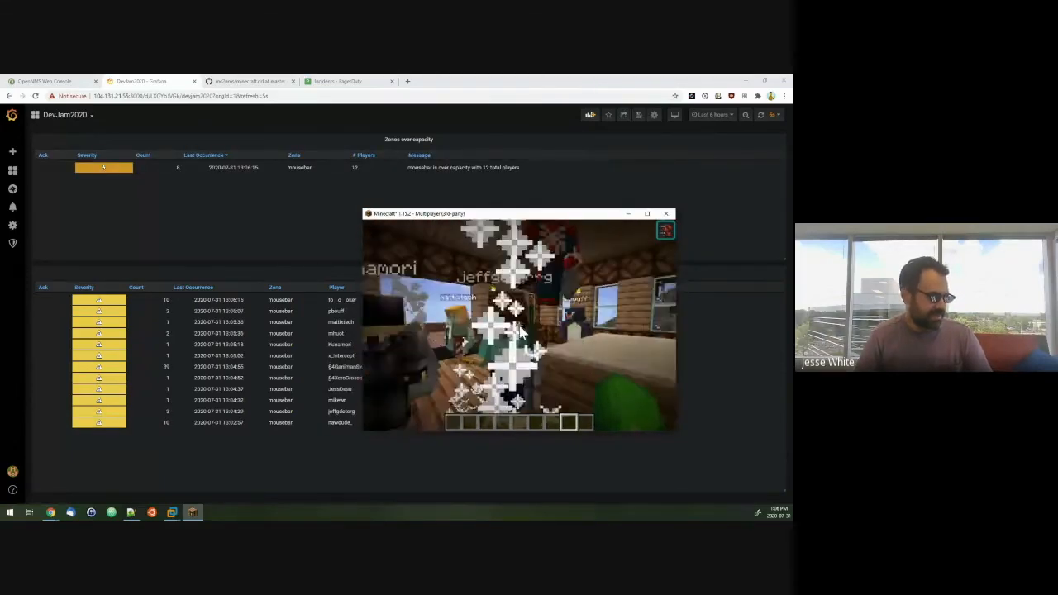
mouse_move(521, 331)
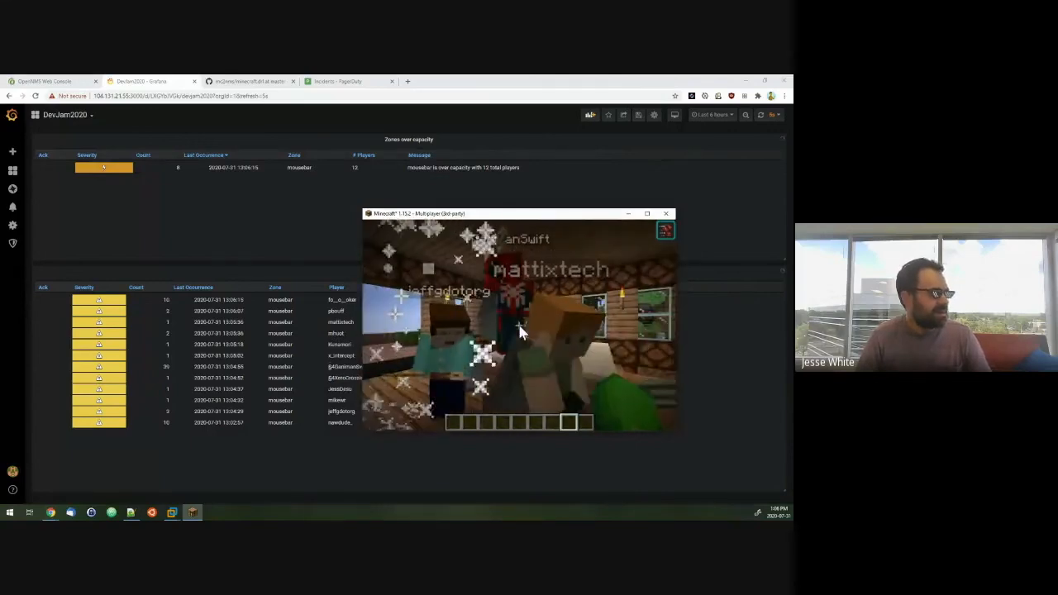
mouse_move(520, 331)
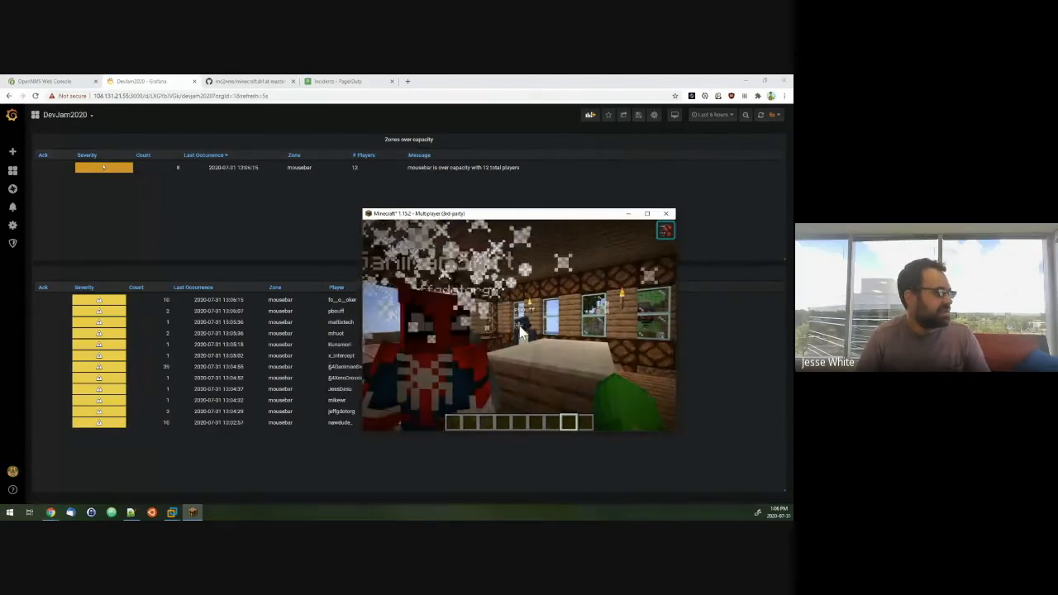